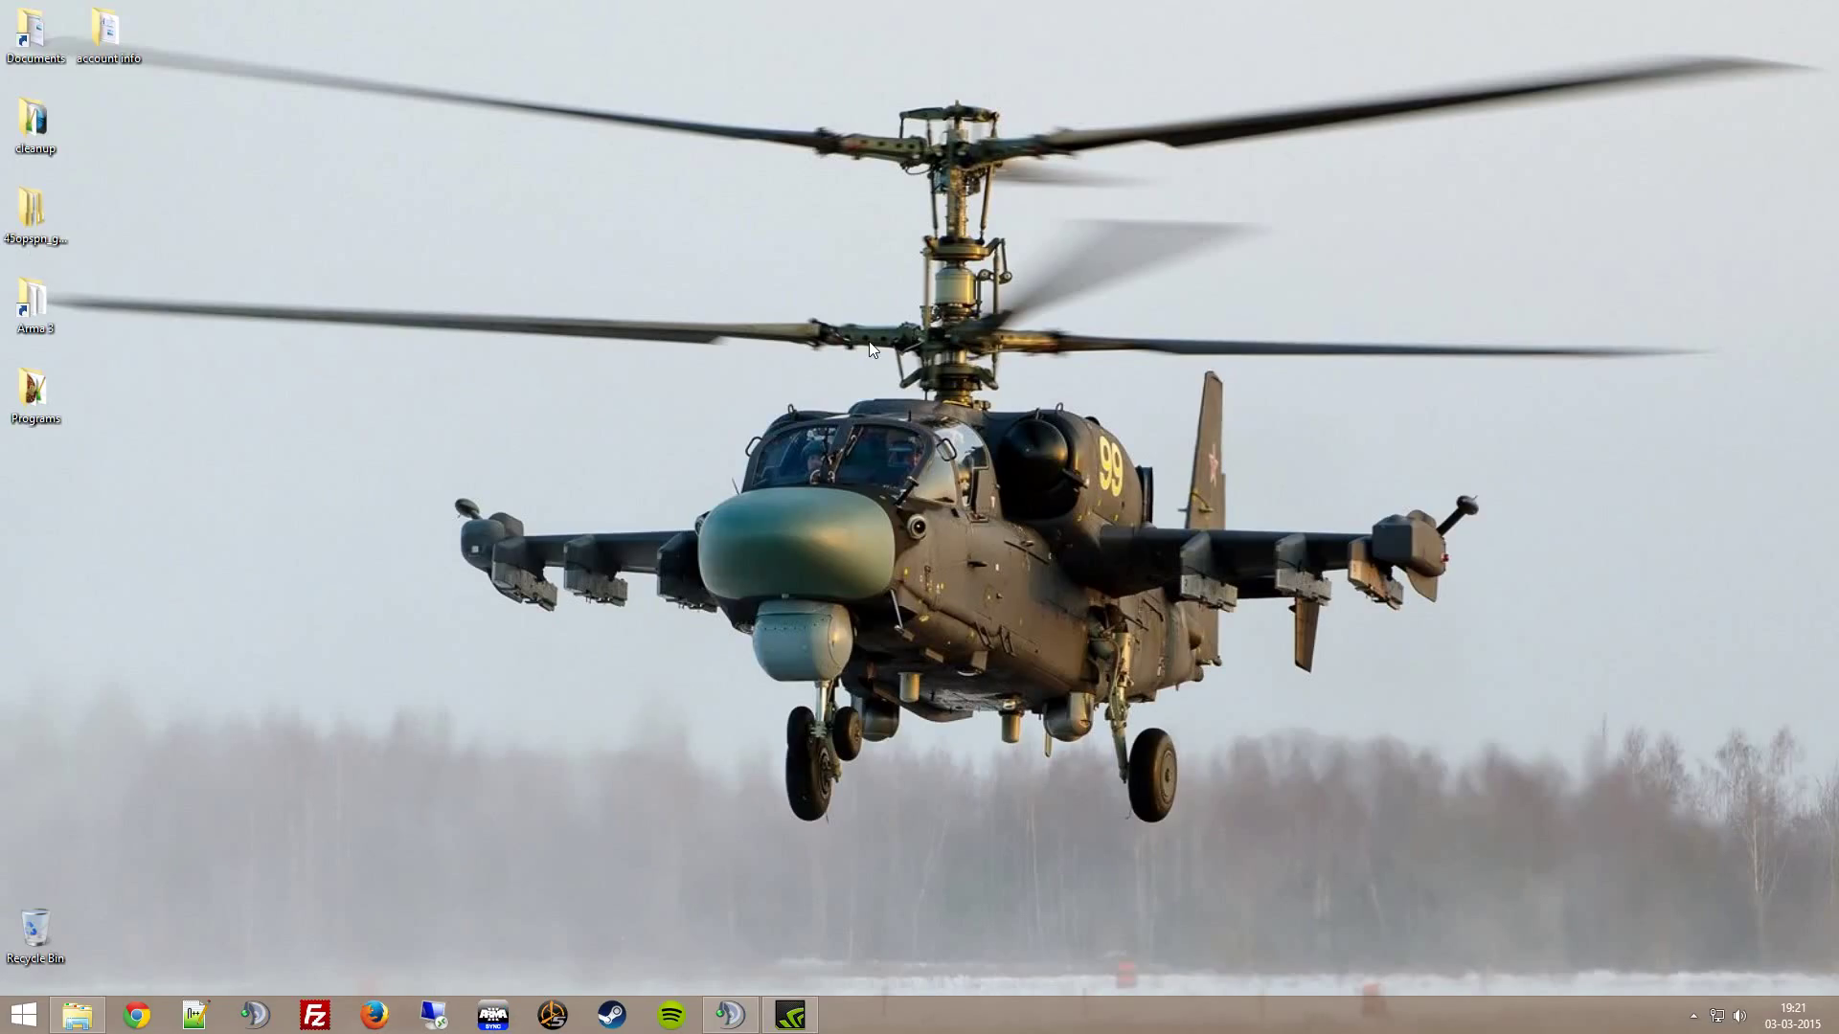
# Bring the ArmA3Sync window up from the taskbar
pyautogui.click(846, 1015)
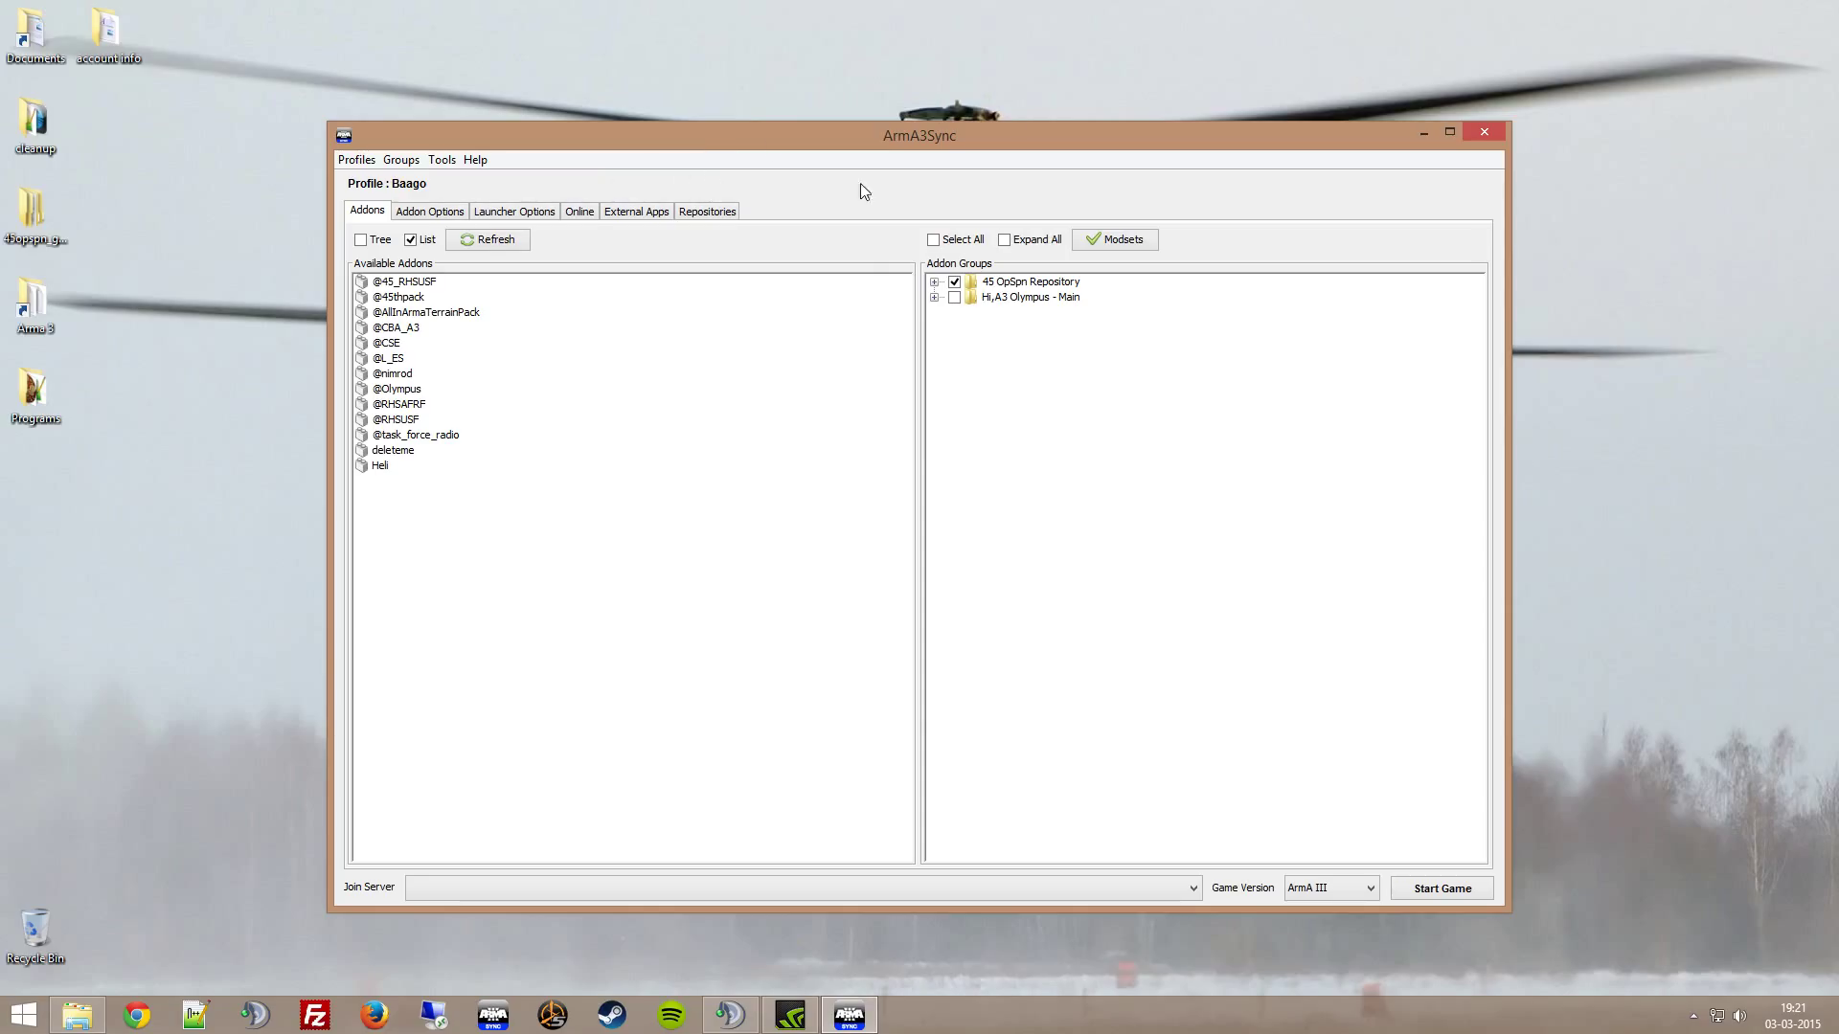
# View the Repositories list and dismiss the A3 Olympus - Main update notice
pyautogui.click(707, 210)
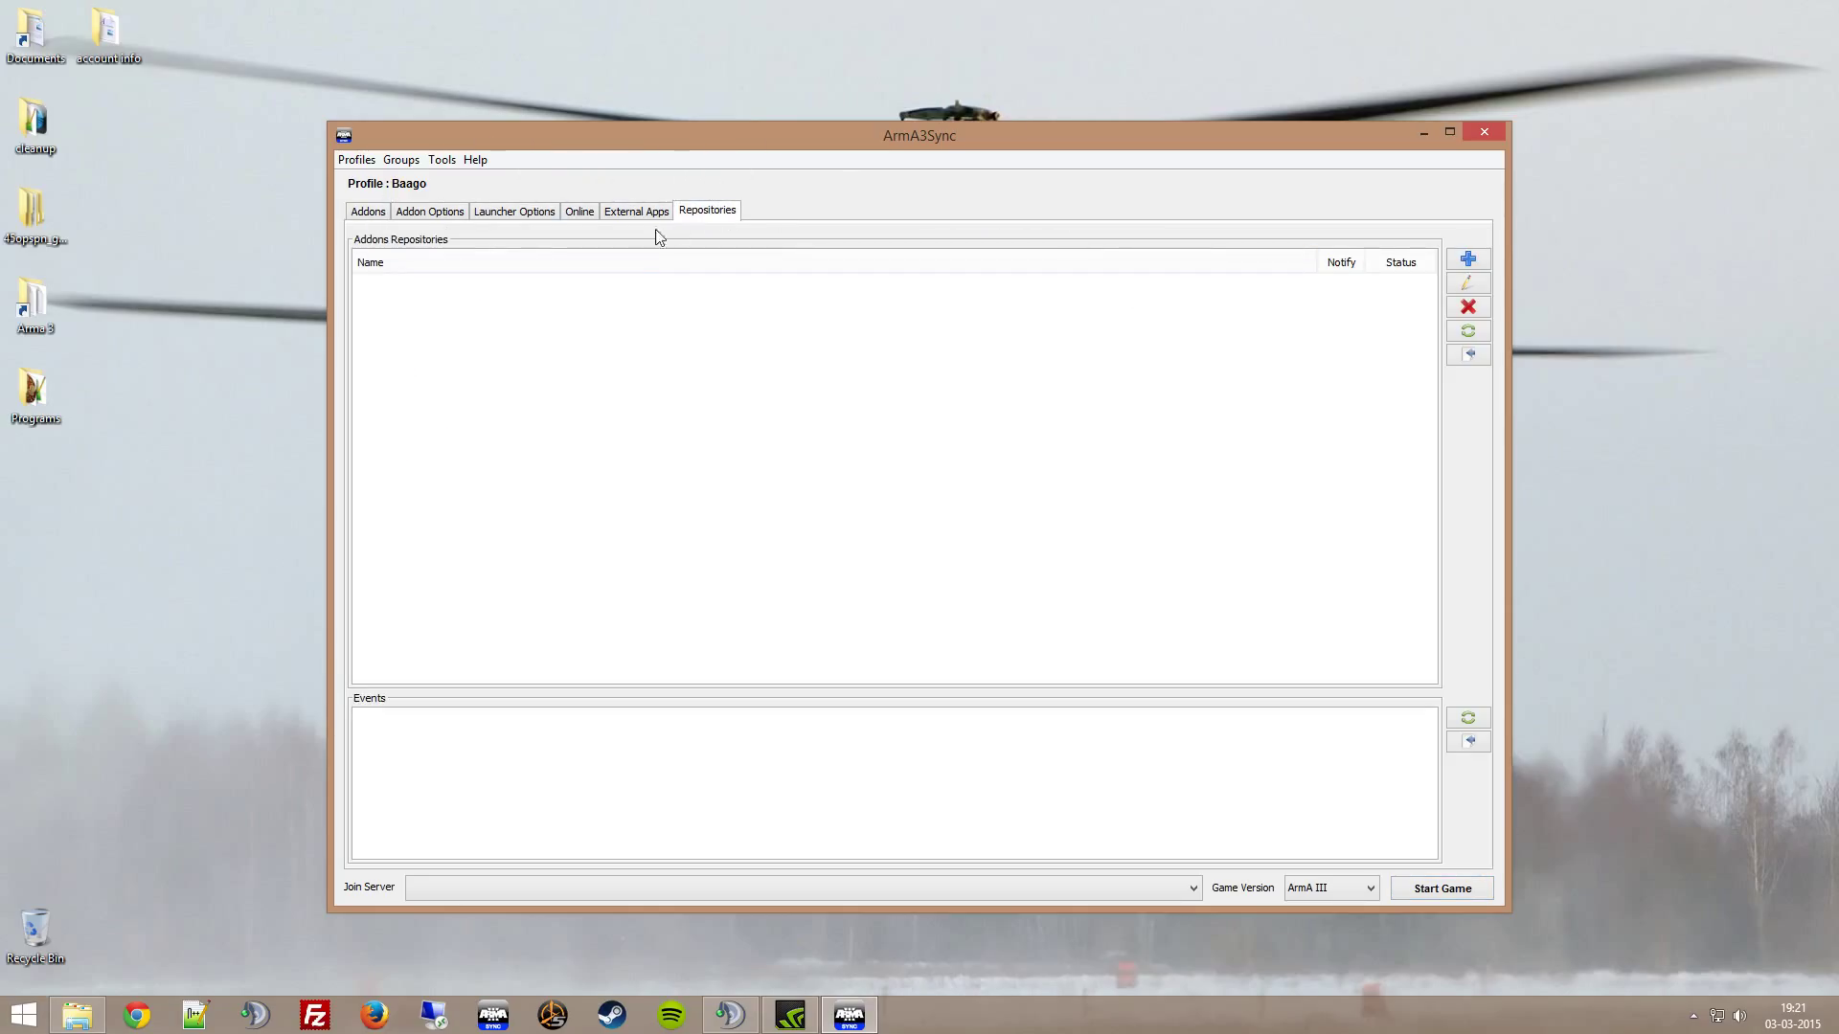
pyautogui.moveTo(727, 238)
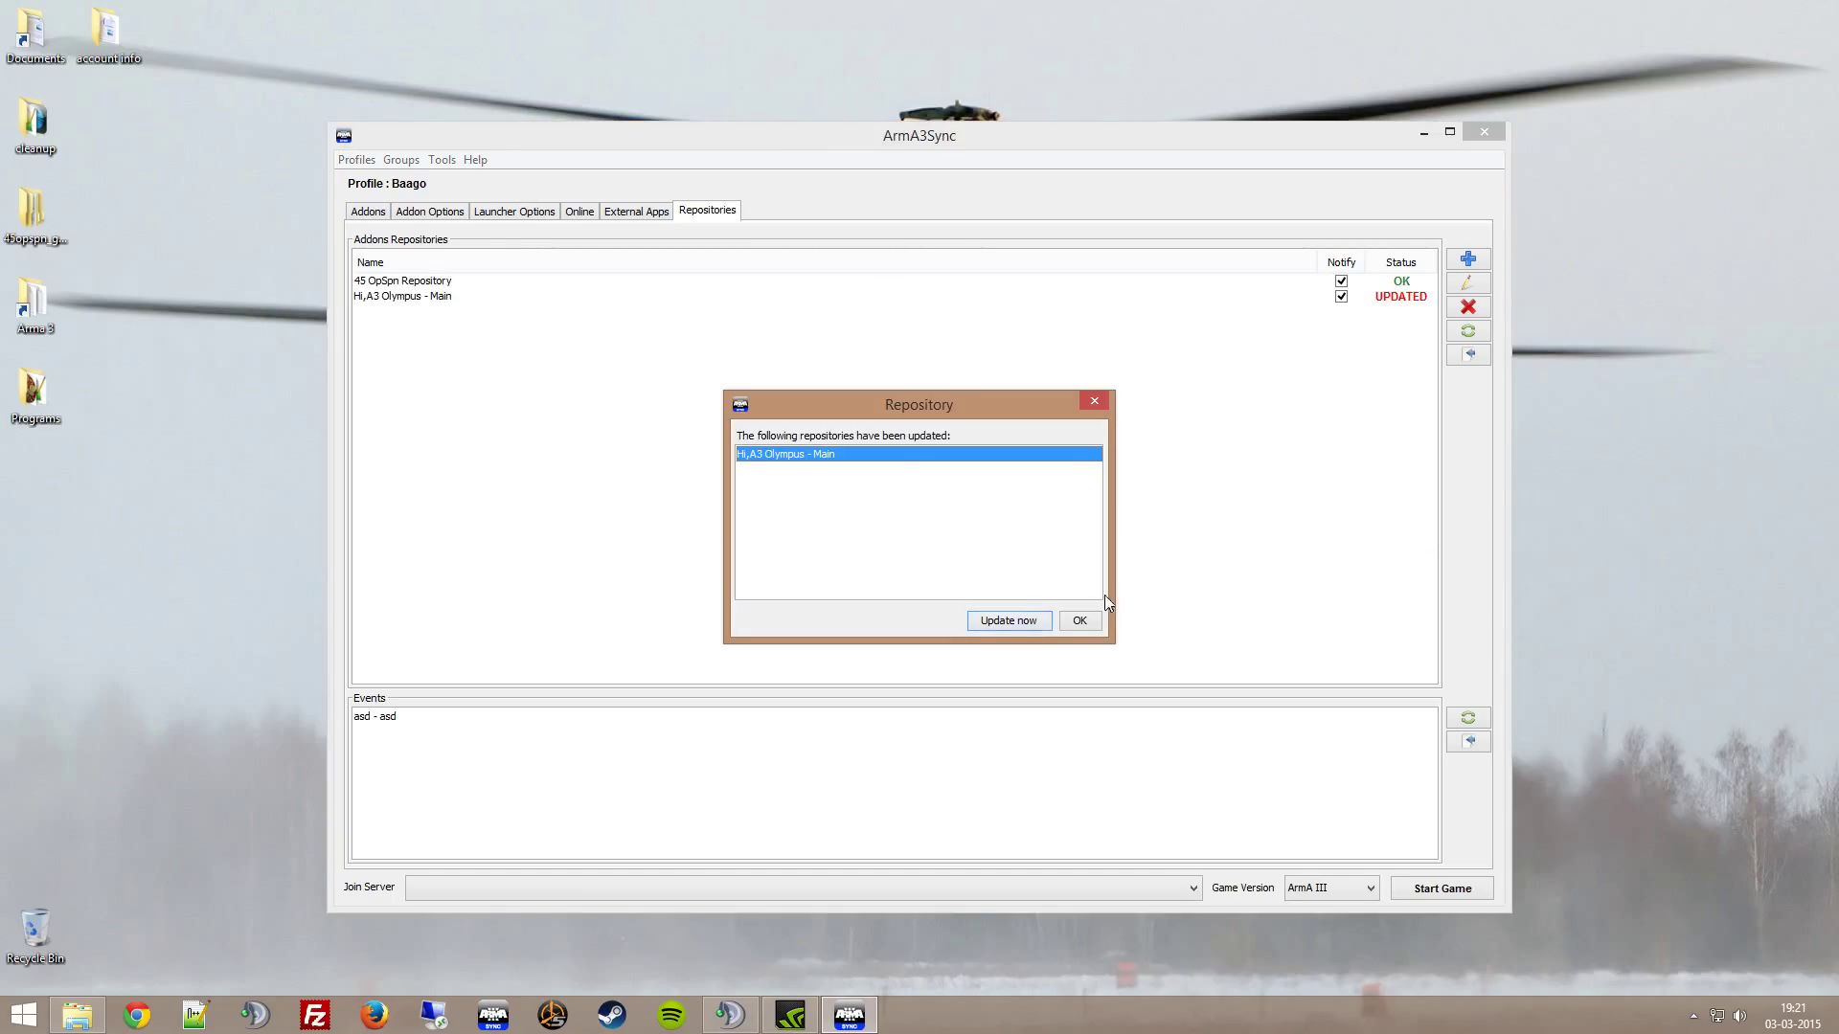
pyautogui.click(1077, 621)
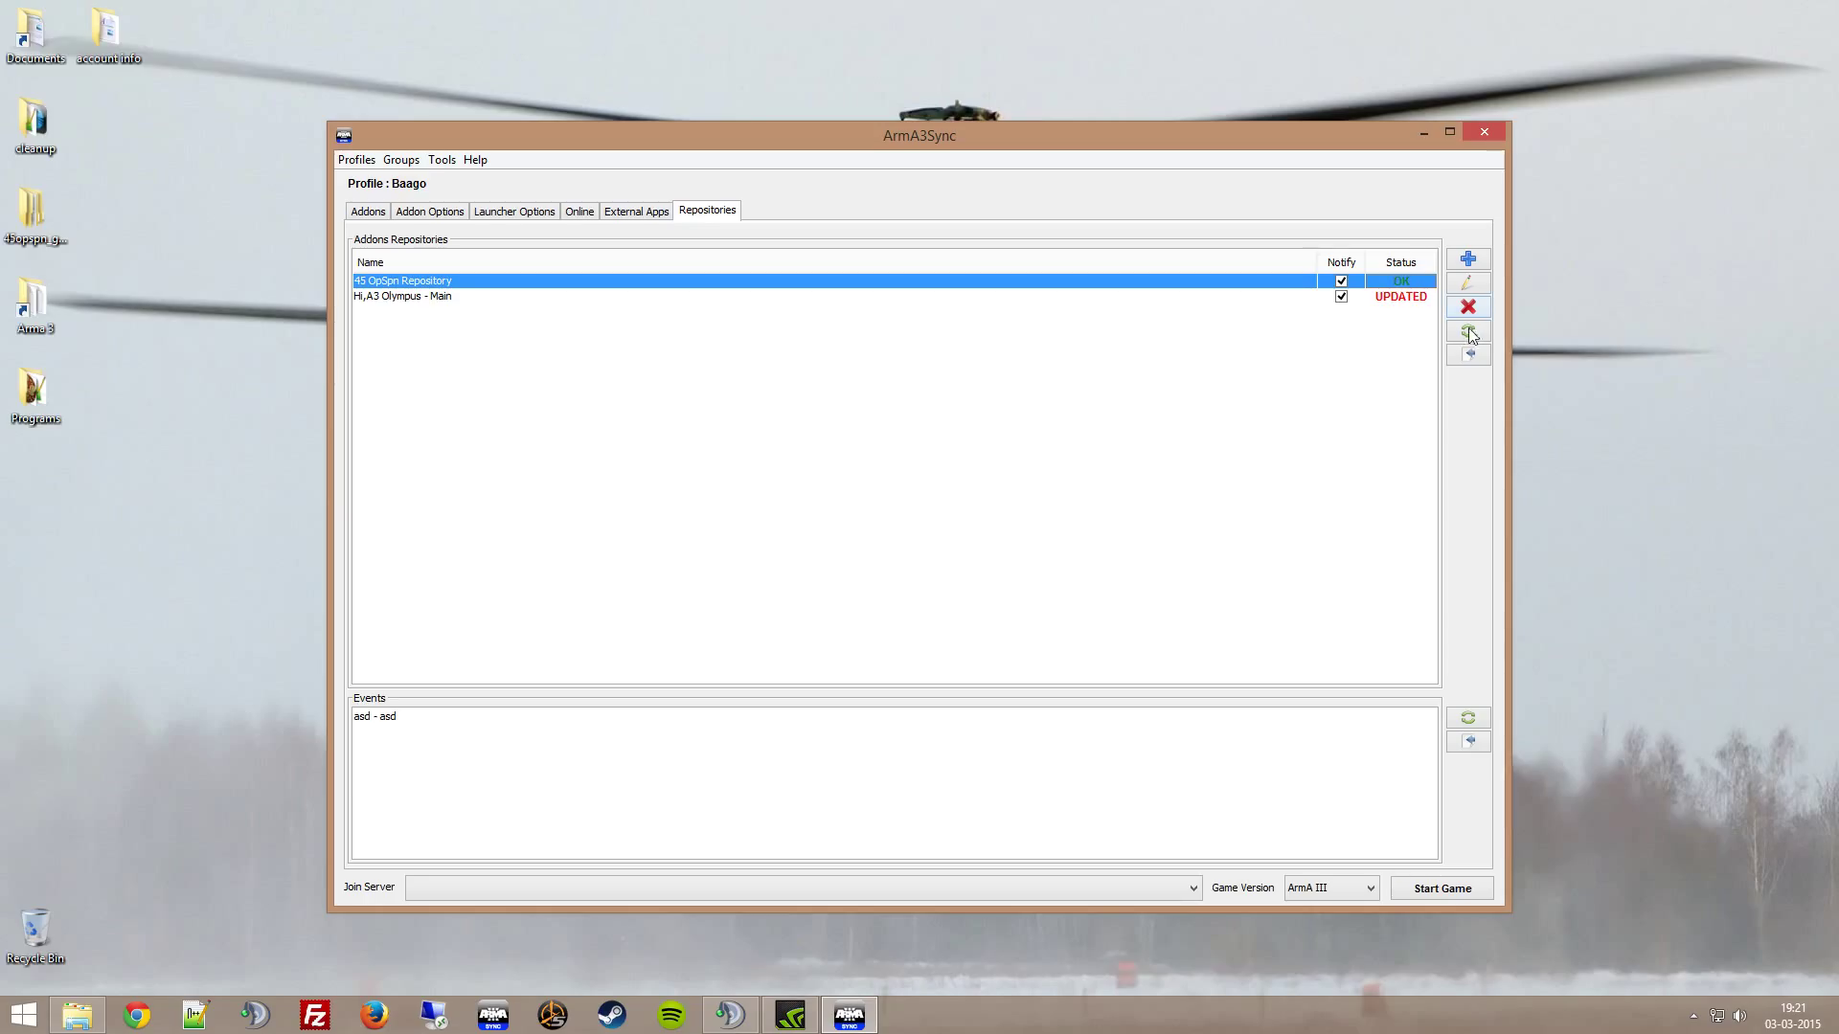
# Connect to 45 OpSpn Repository, tick its addons, and return to the Addons overview
pyautogui.click(1467, 352)
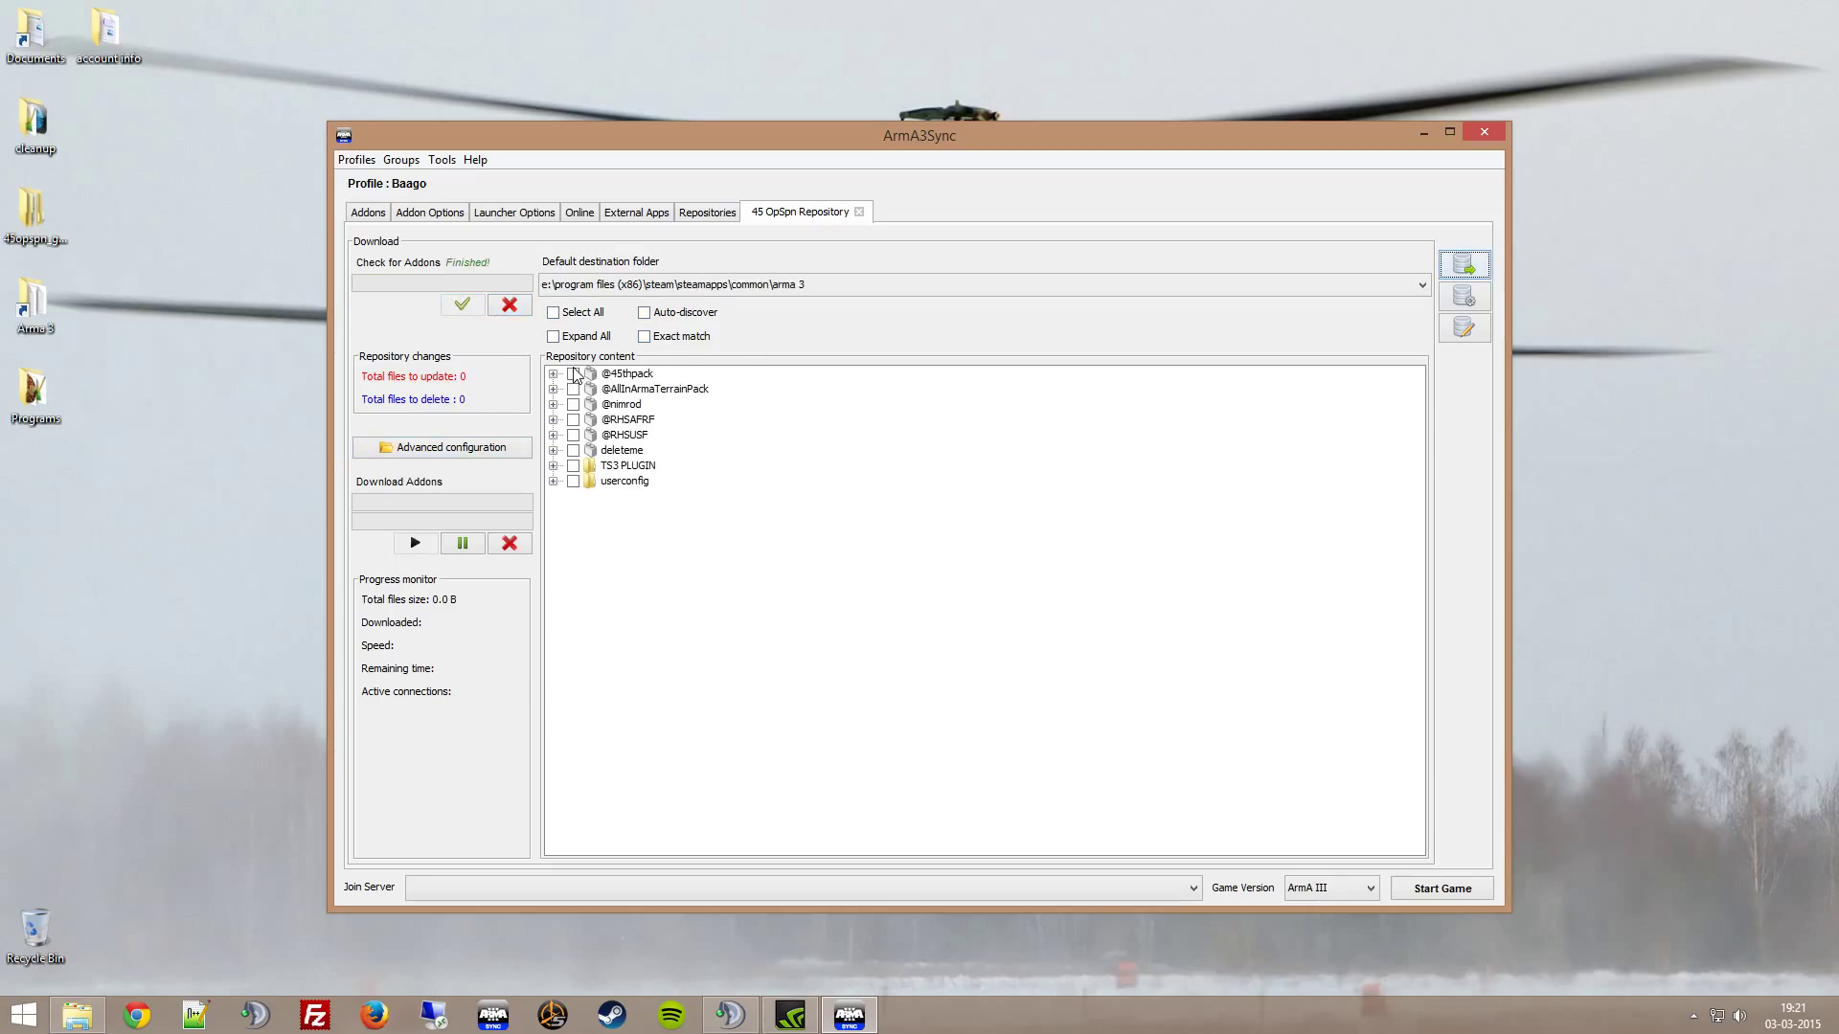
pyautogui.click(628, 373)
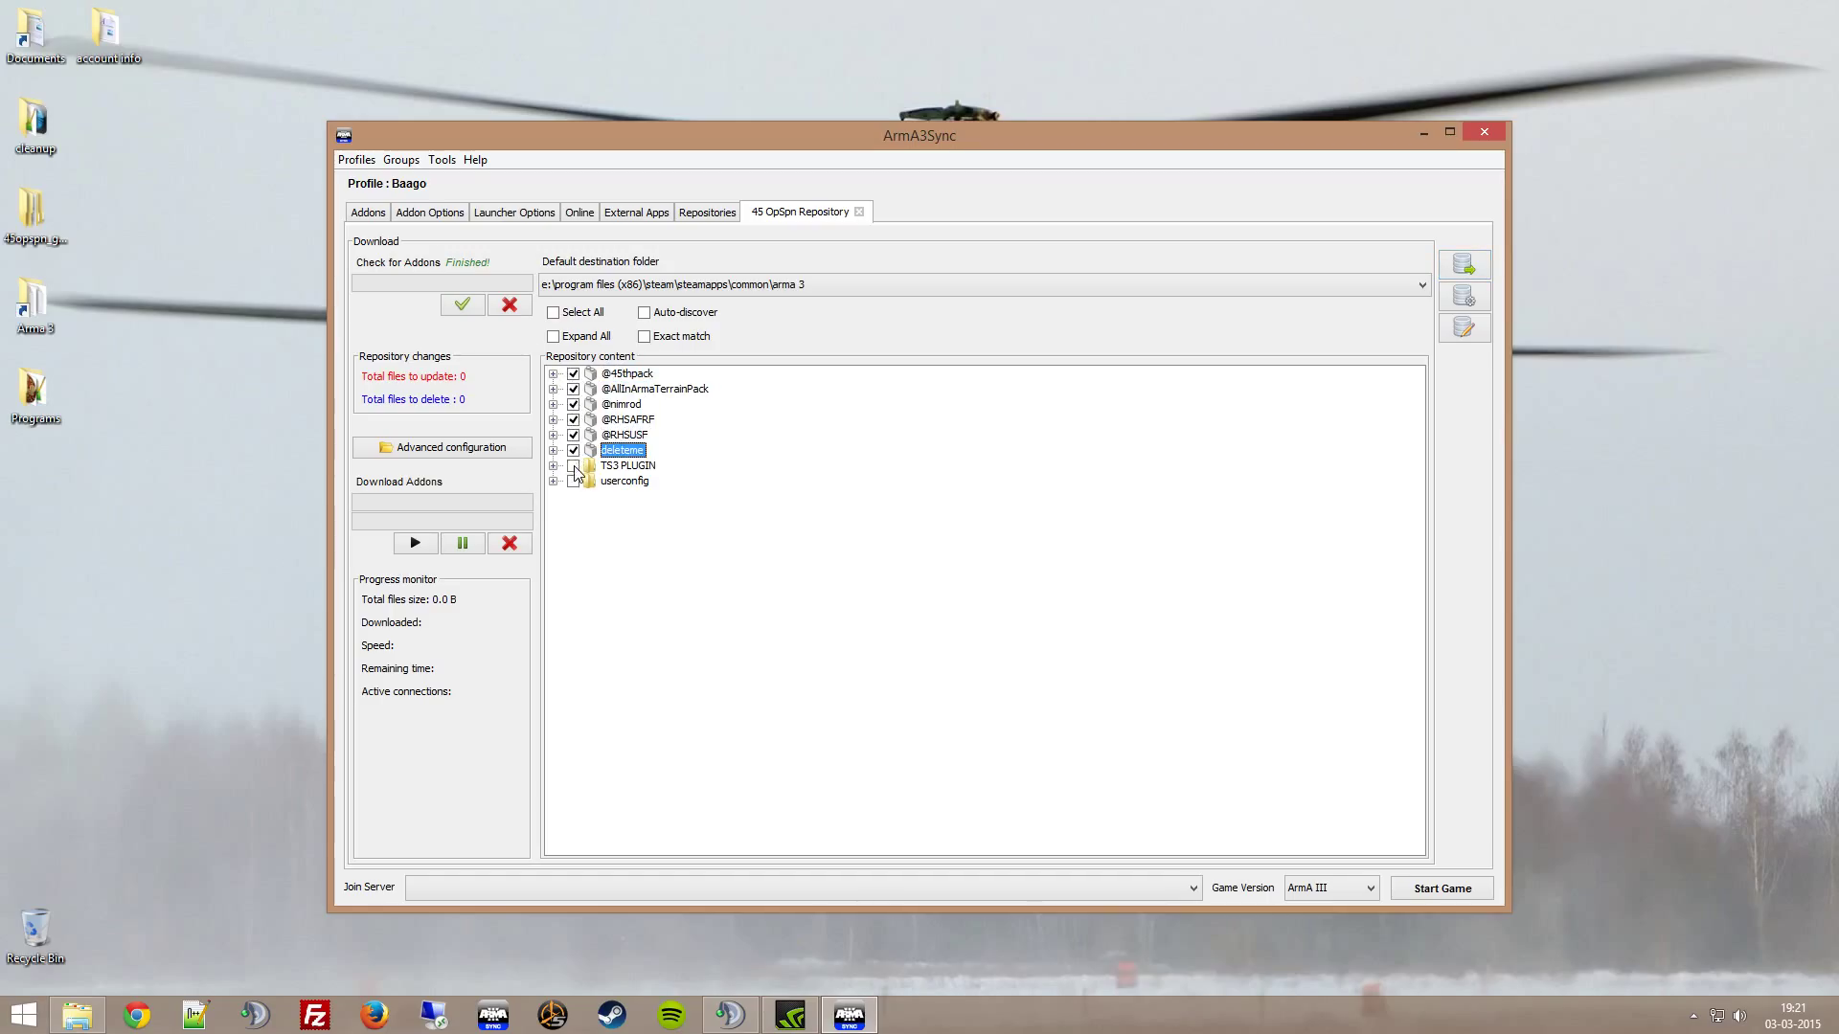
pyautogui.click(368, 212)
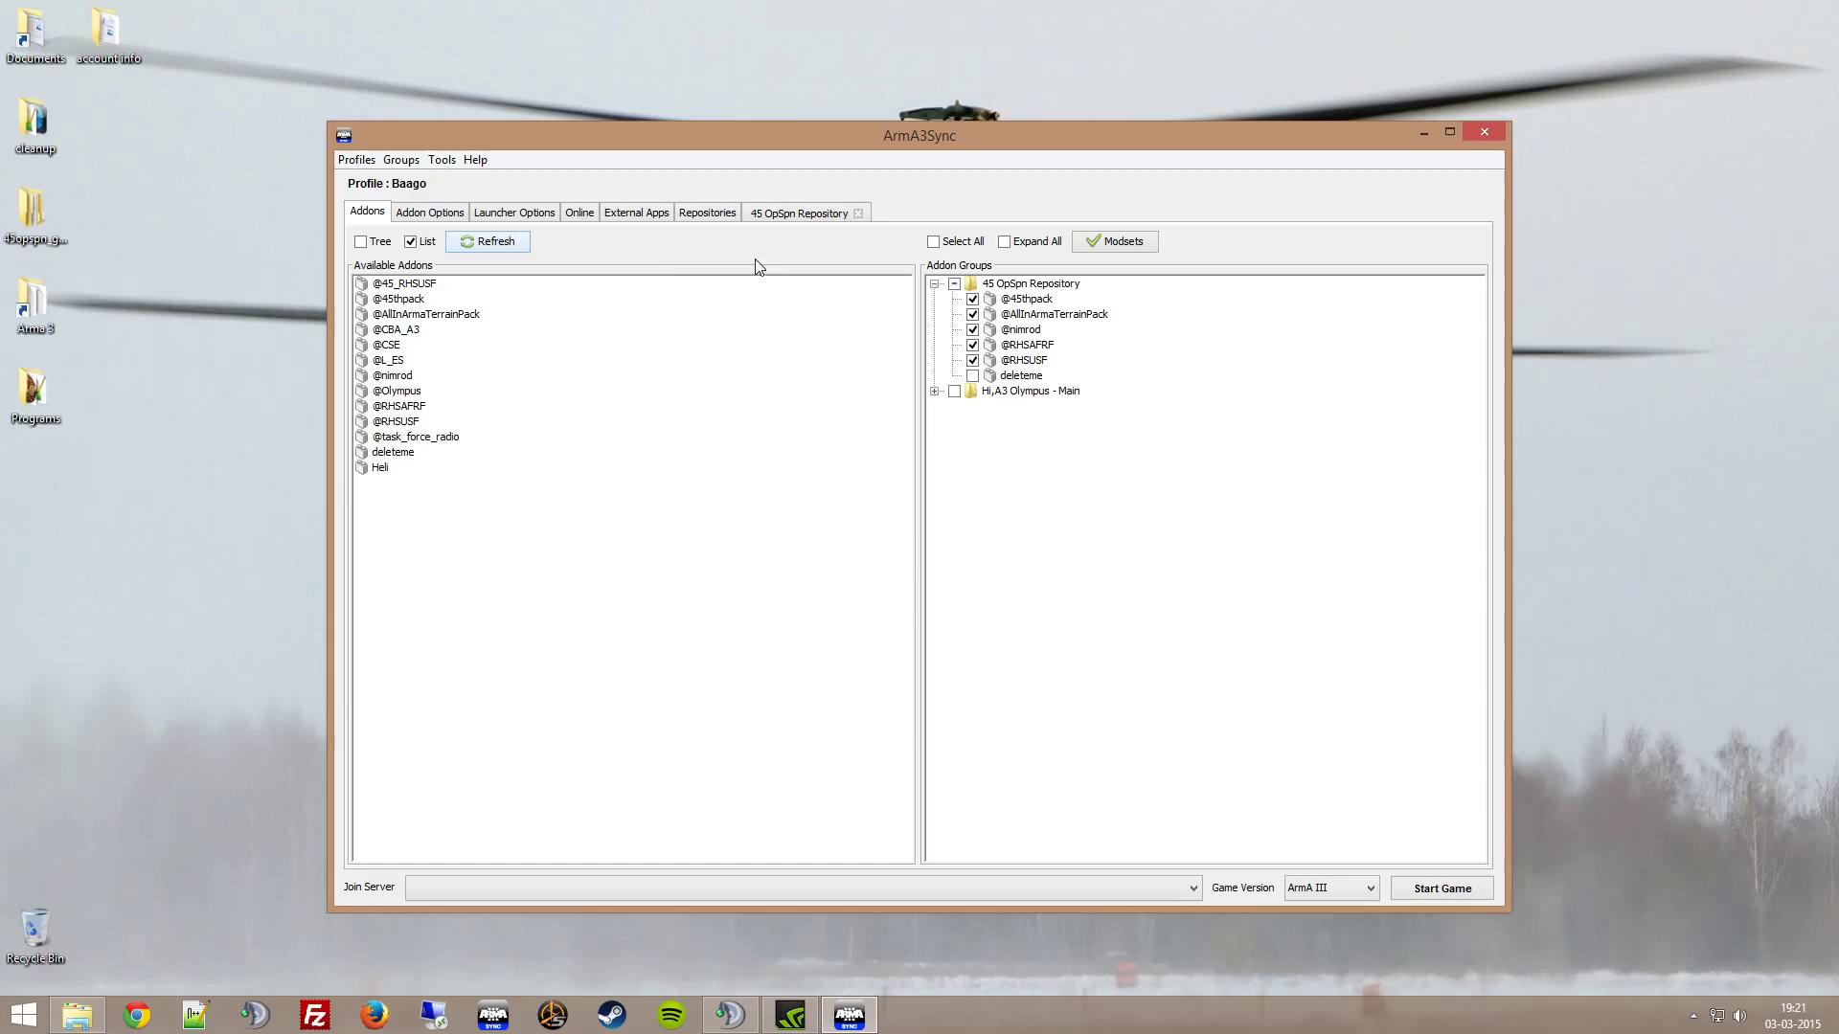
# Review favourite servers and launcher options, keeping the launch profile at Default
pyautogui.click(579, 212)
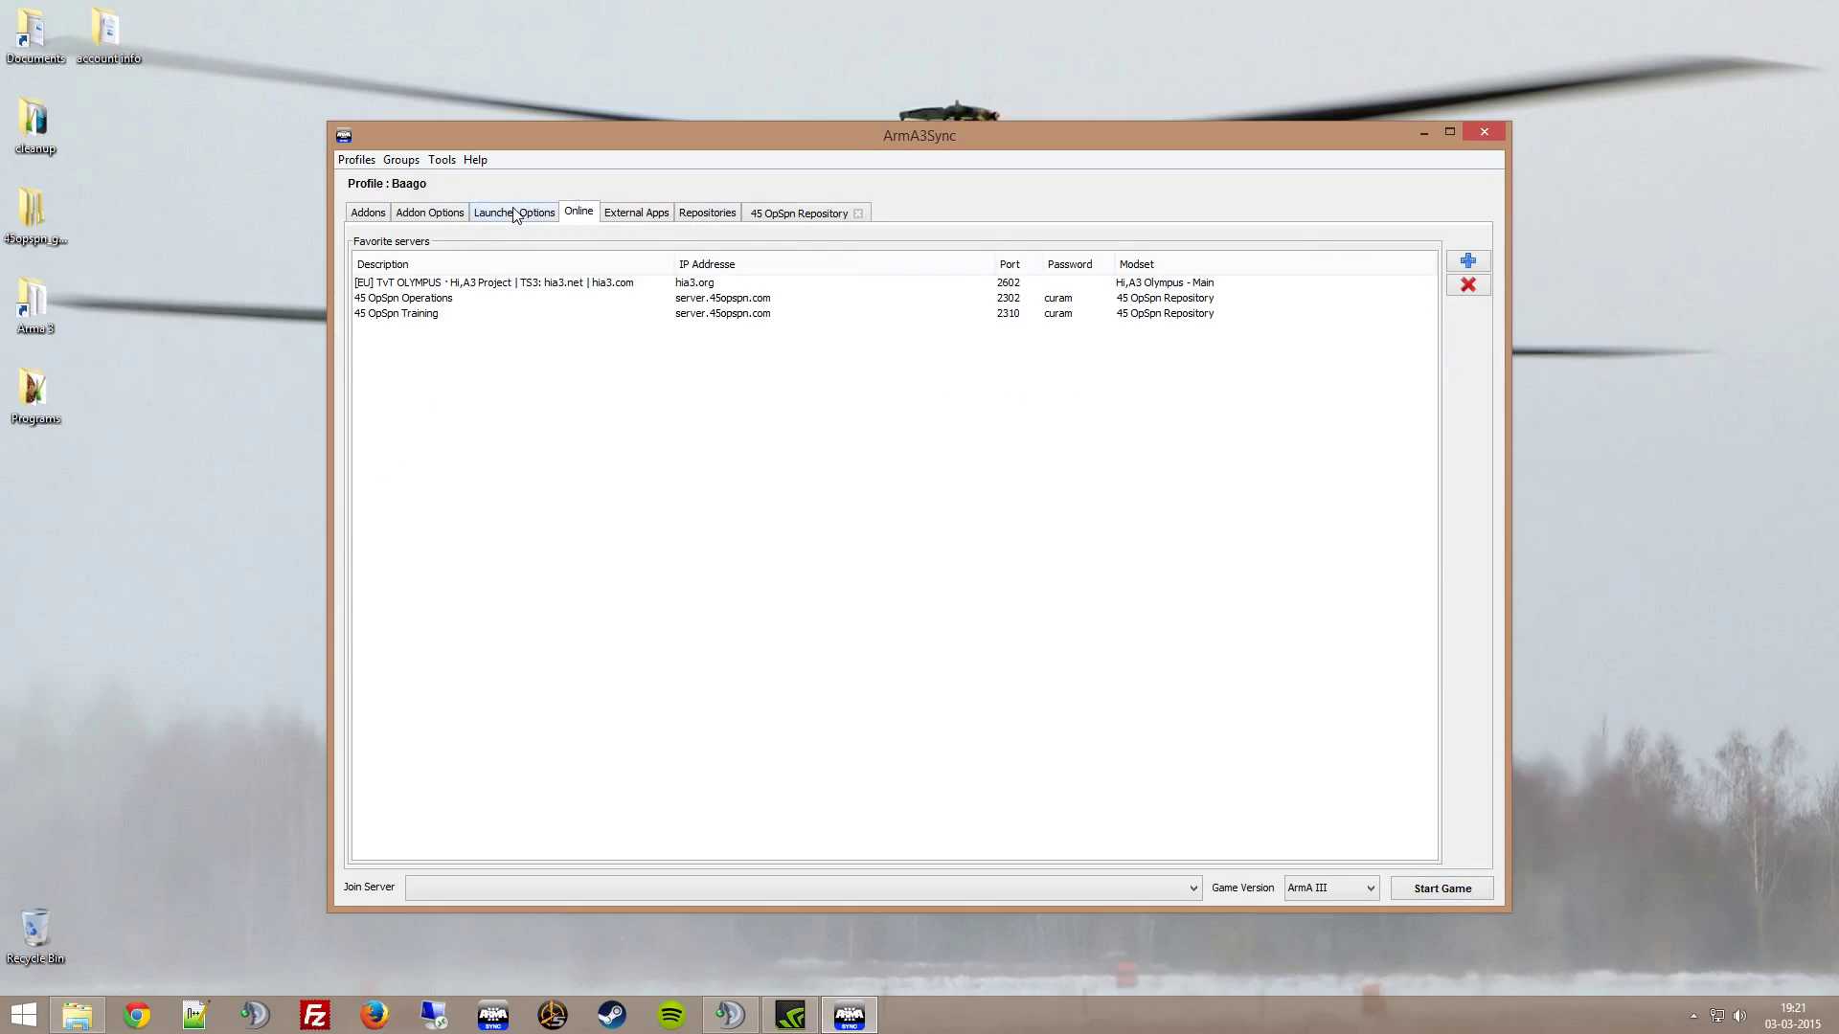
pyautogui.click(514, 213)
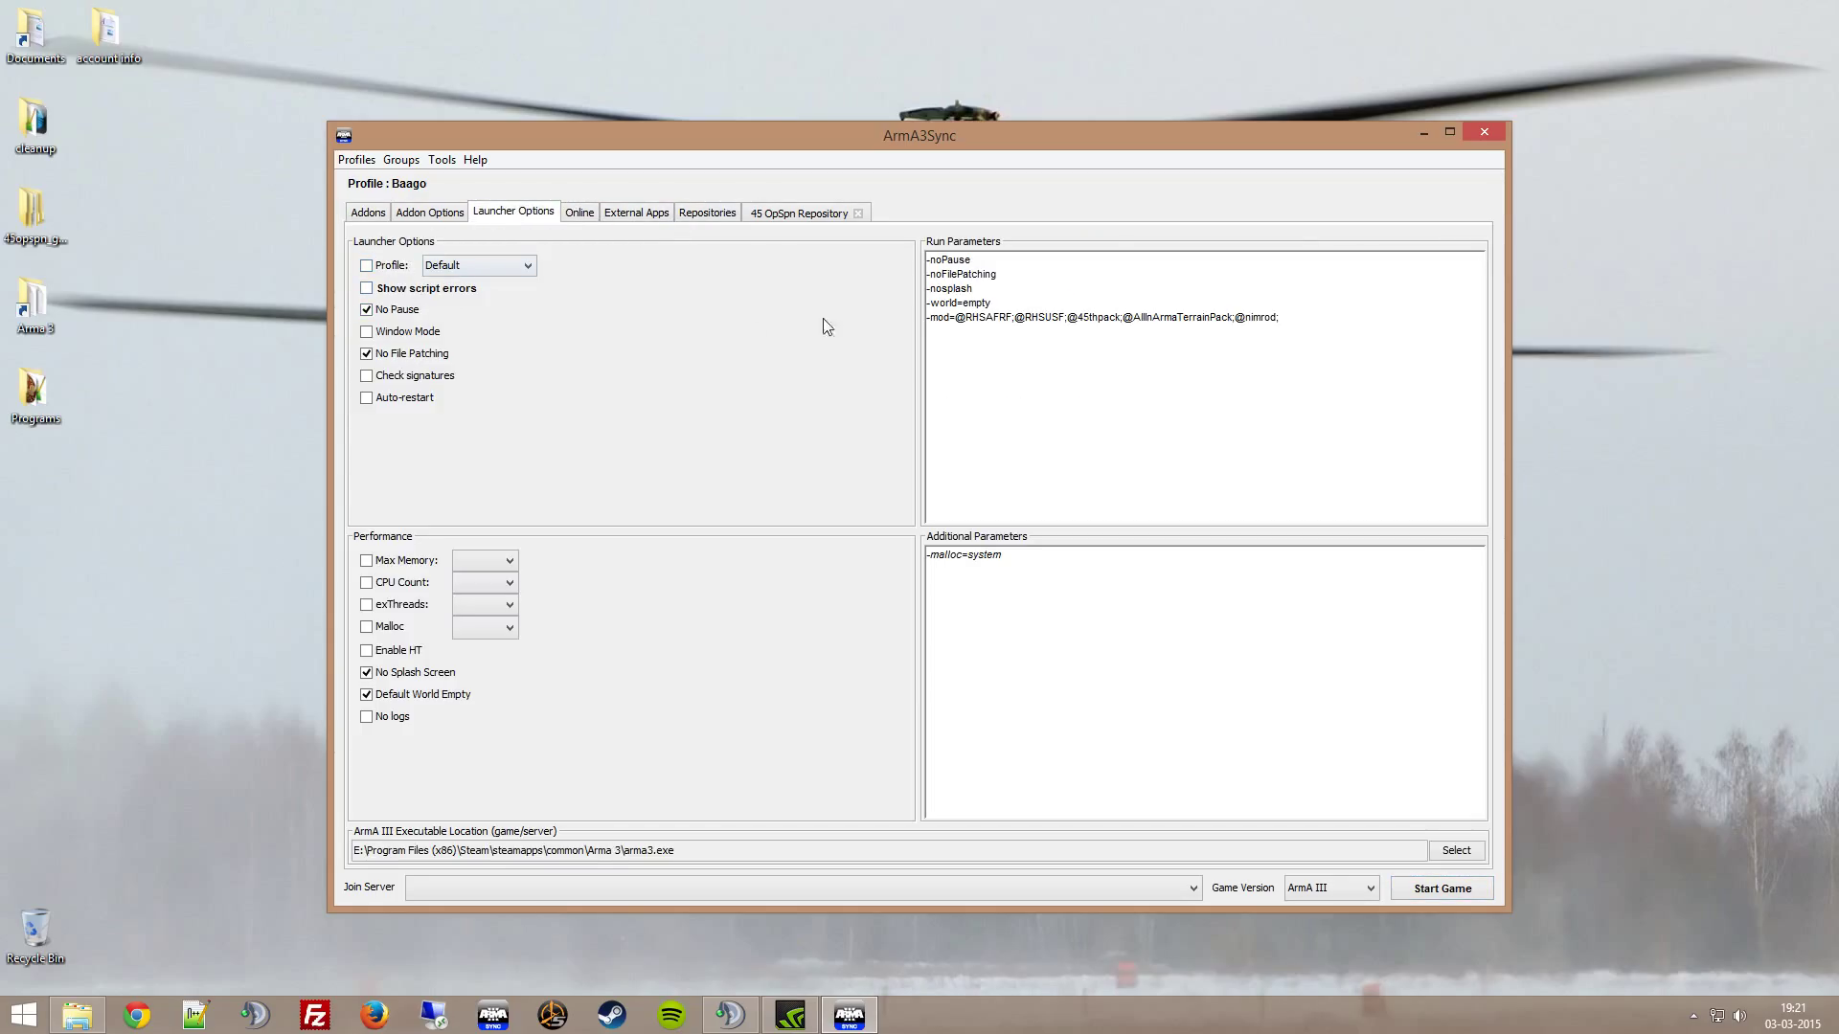
pyautogui.click(527, 264)
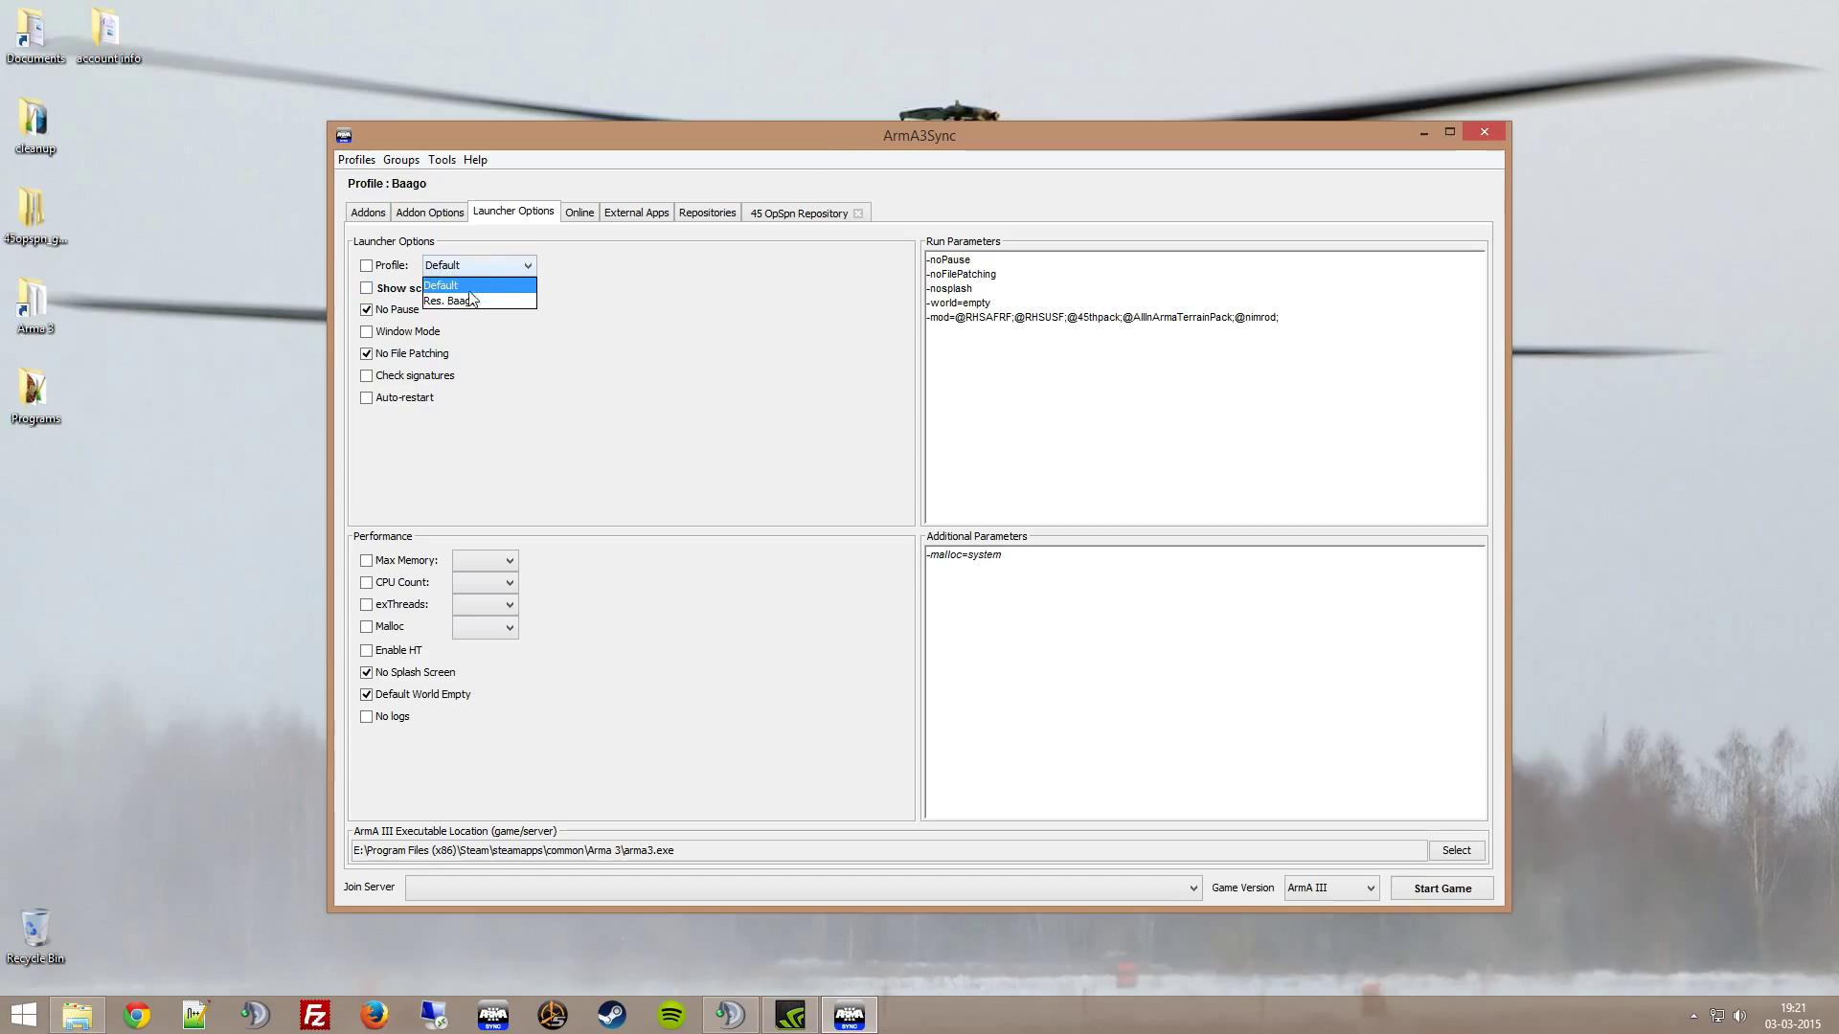
pyautogui.click(477, 284)
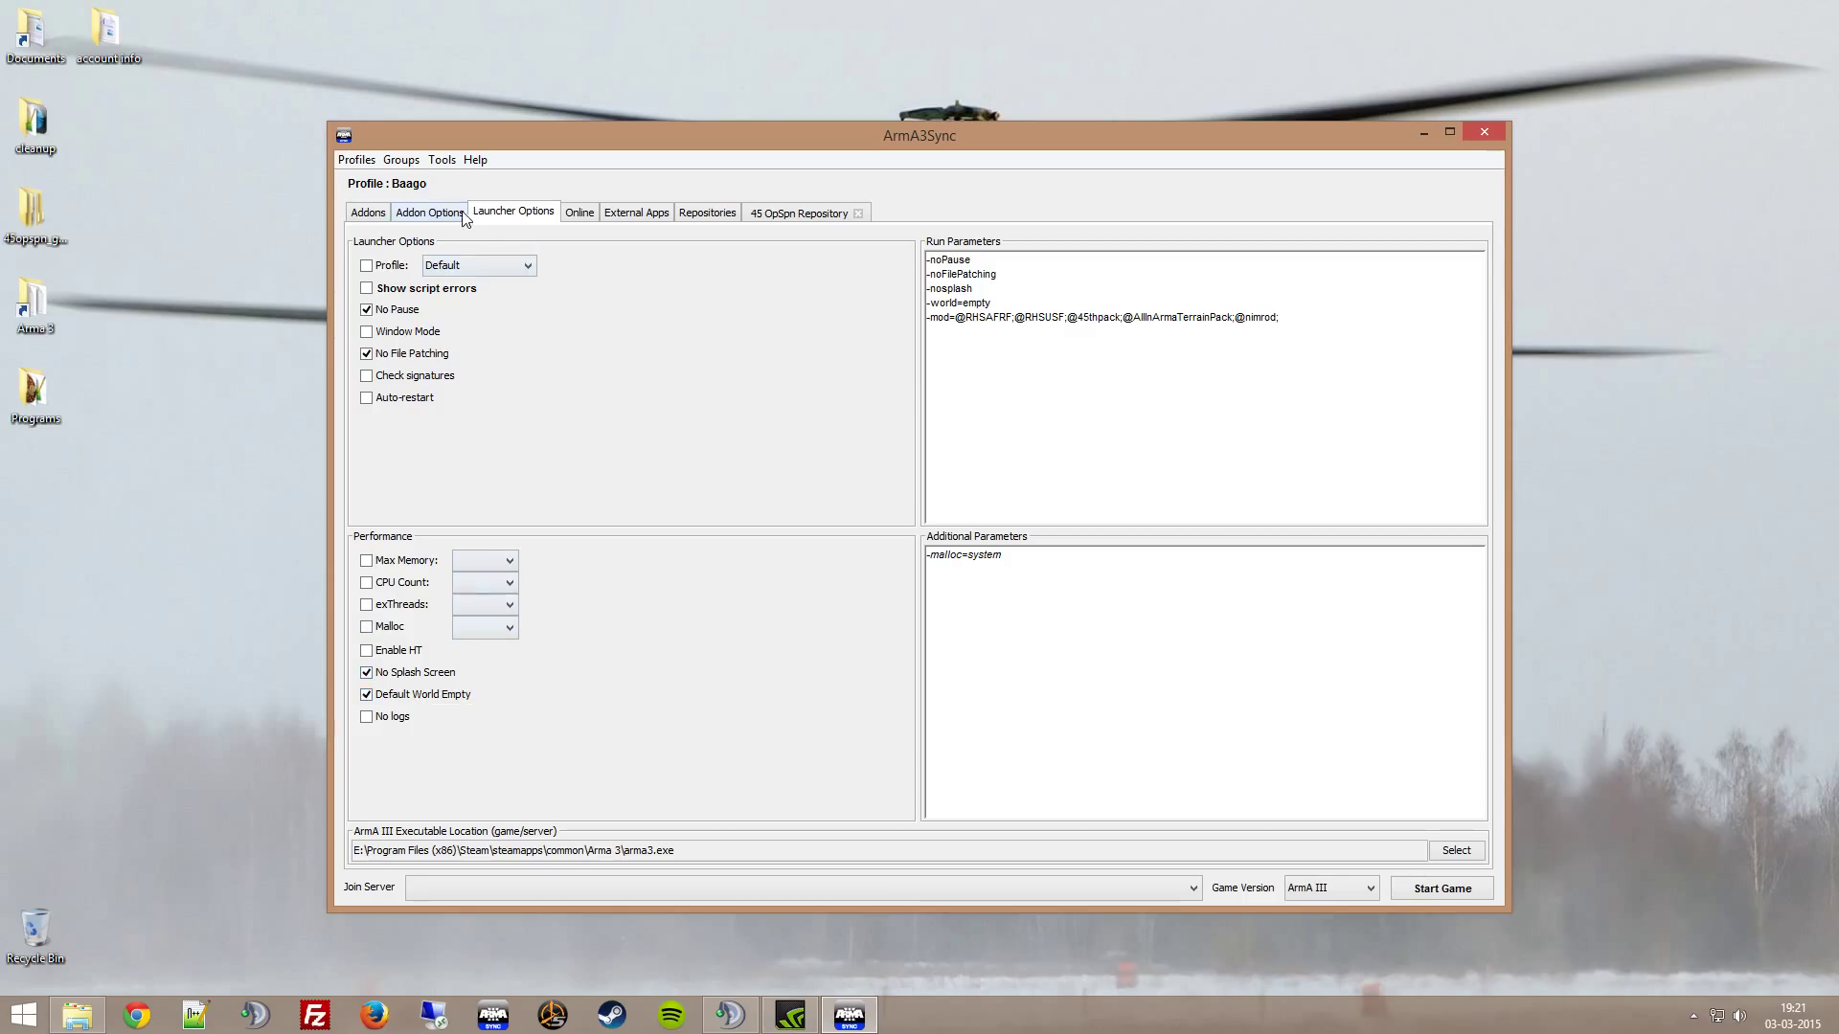
# Check the Modsets import choices, then choose 45 OpSpn Operations as the server to join
pyautogui.click(368, 213)
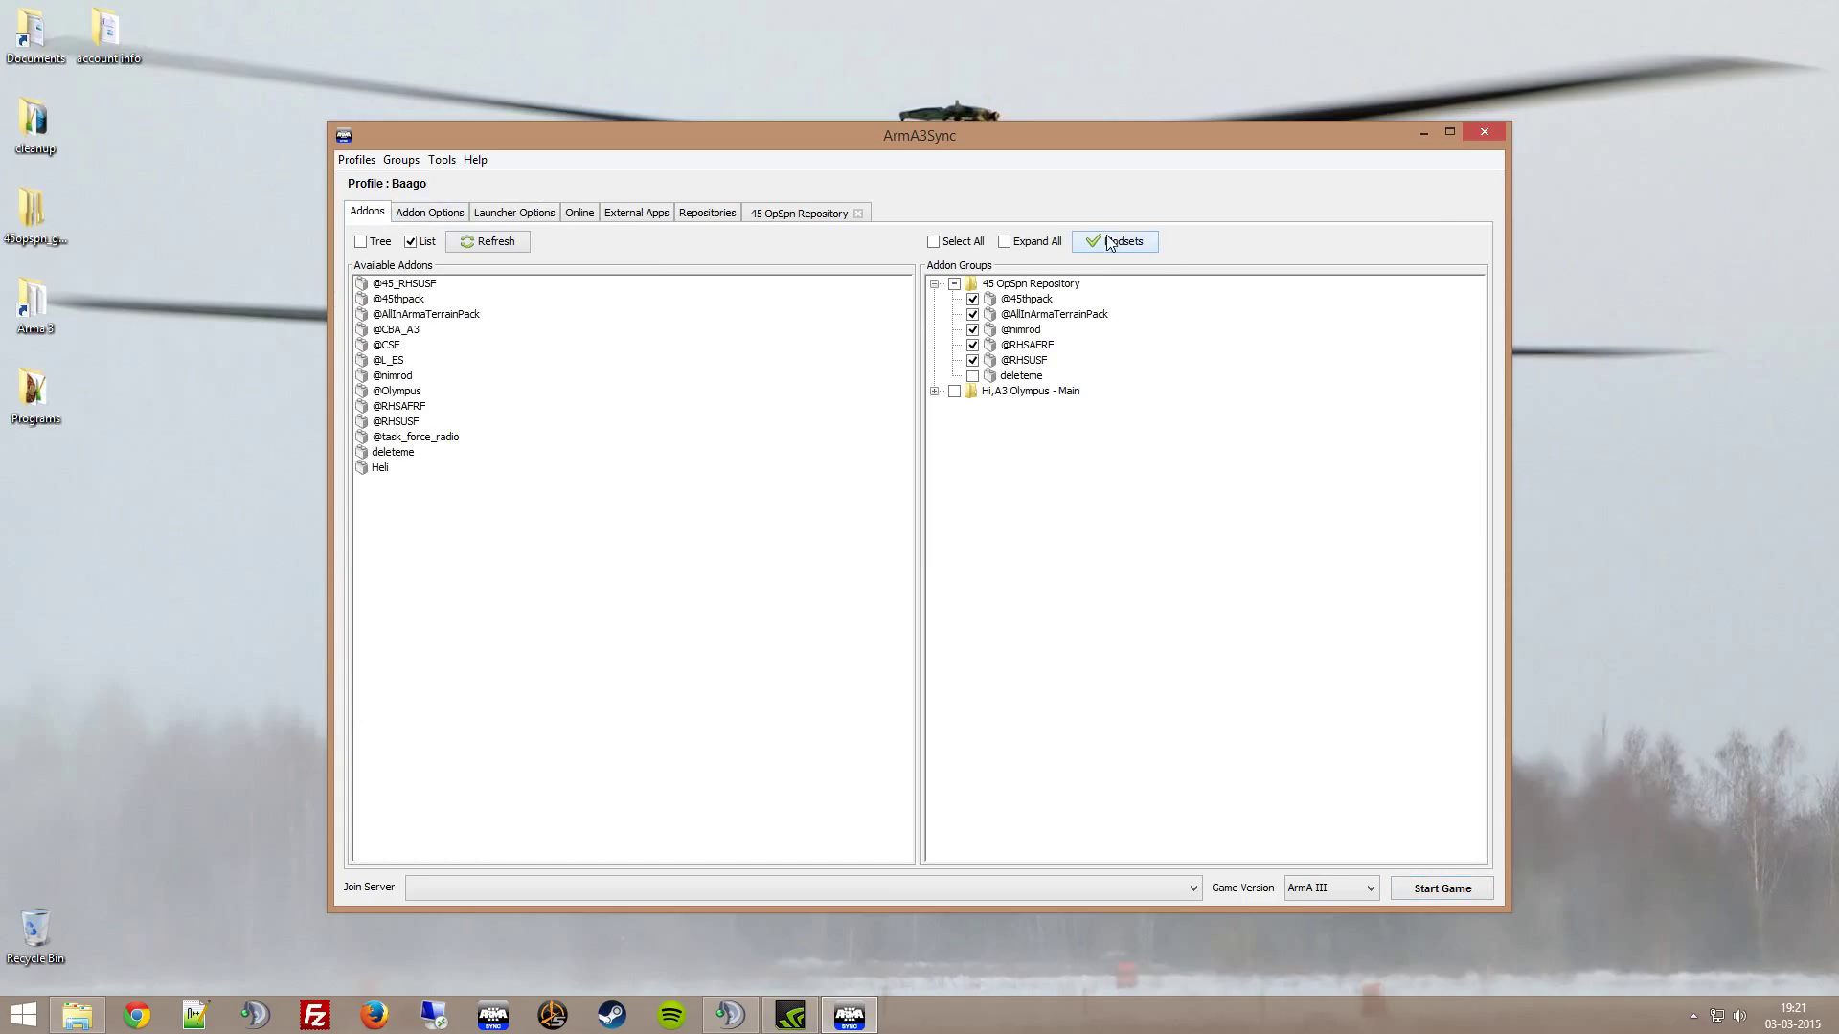
pyautogui.click(1121, 241)
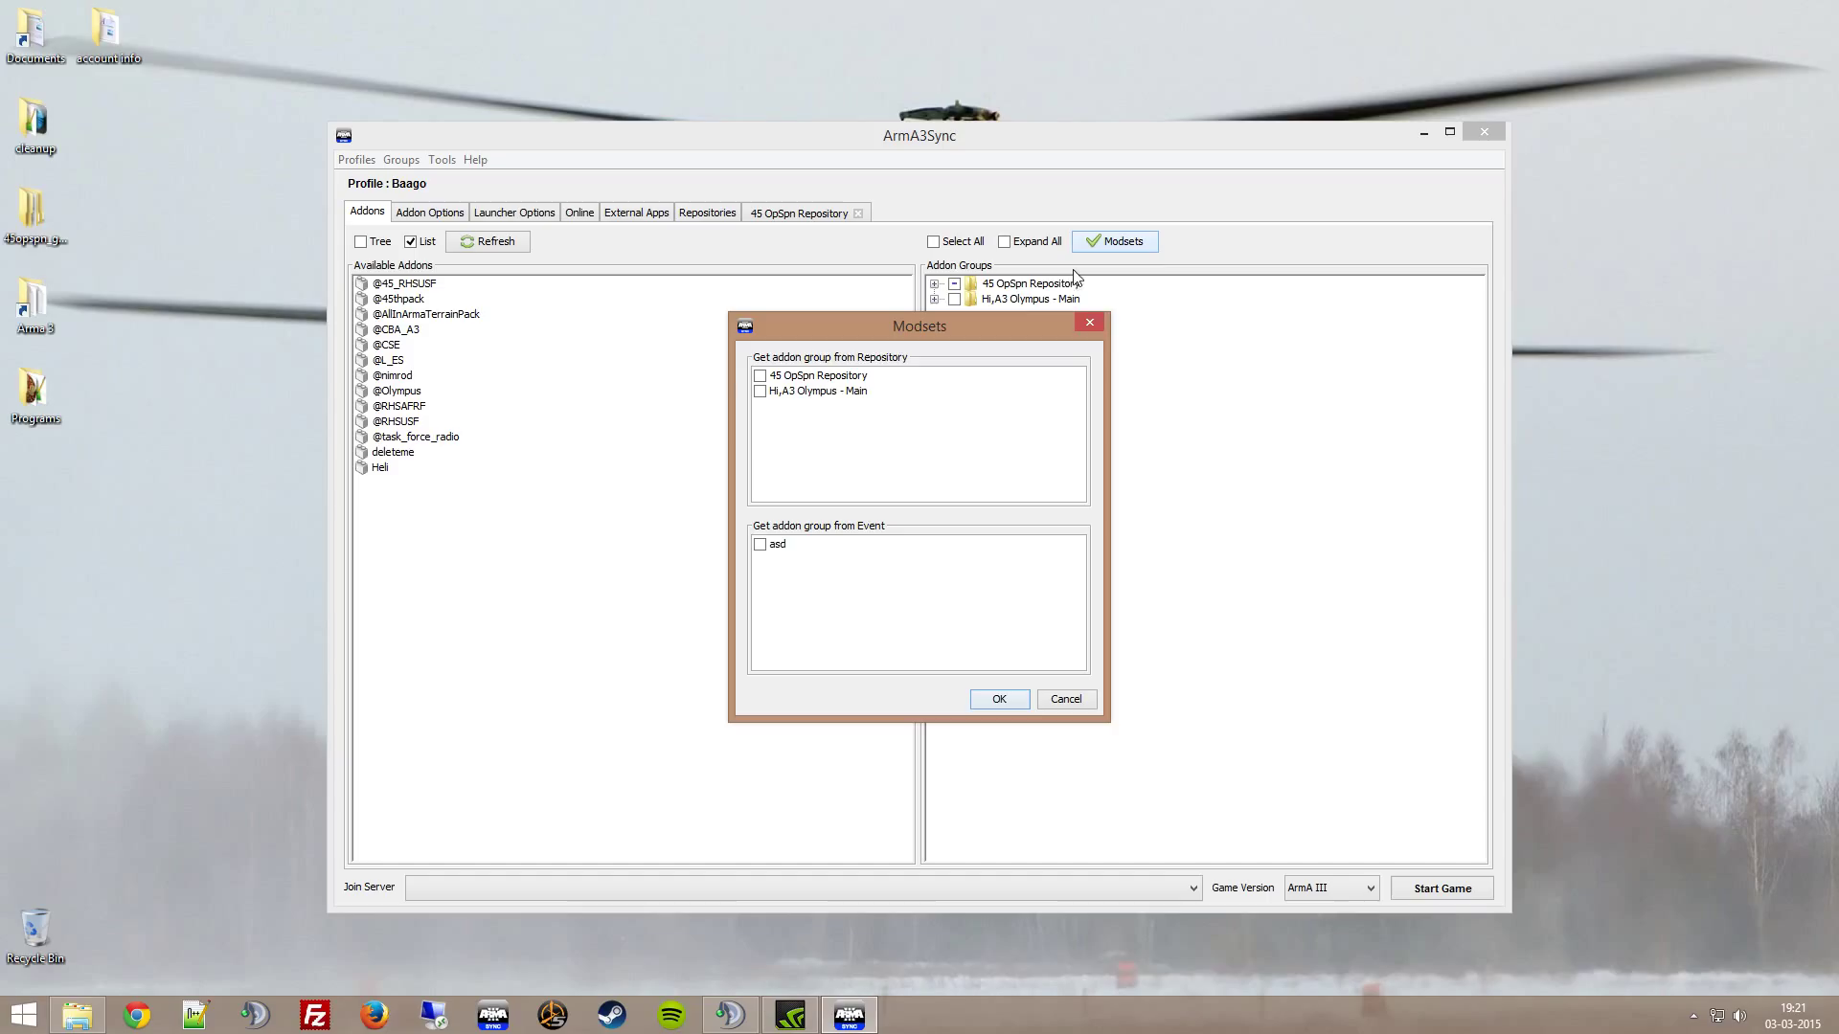
pyautogui.click(761, 375)
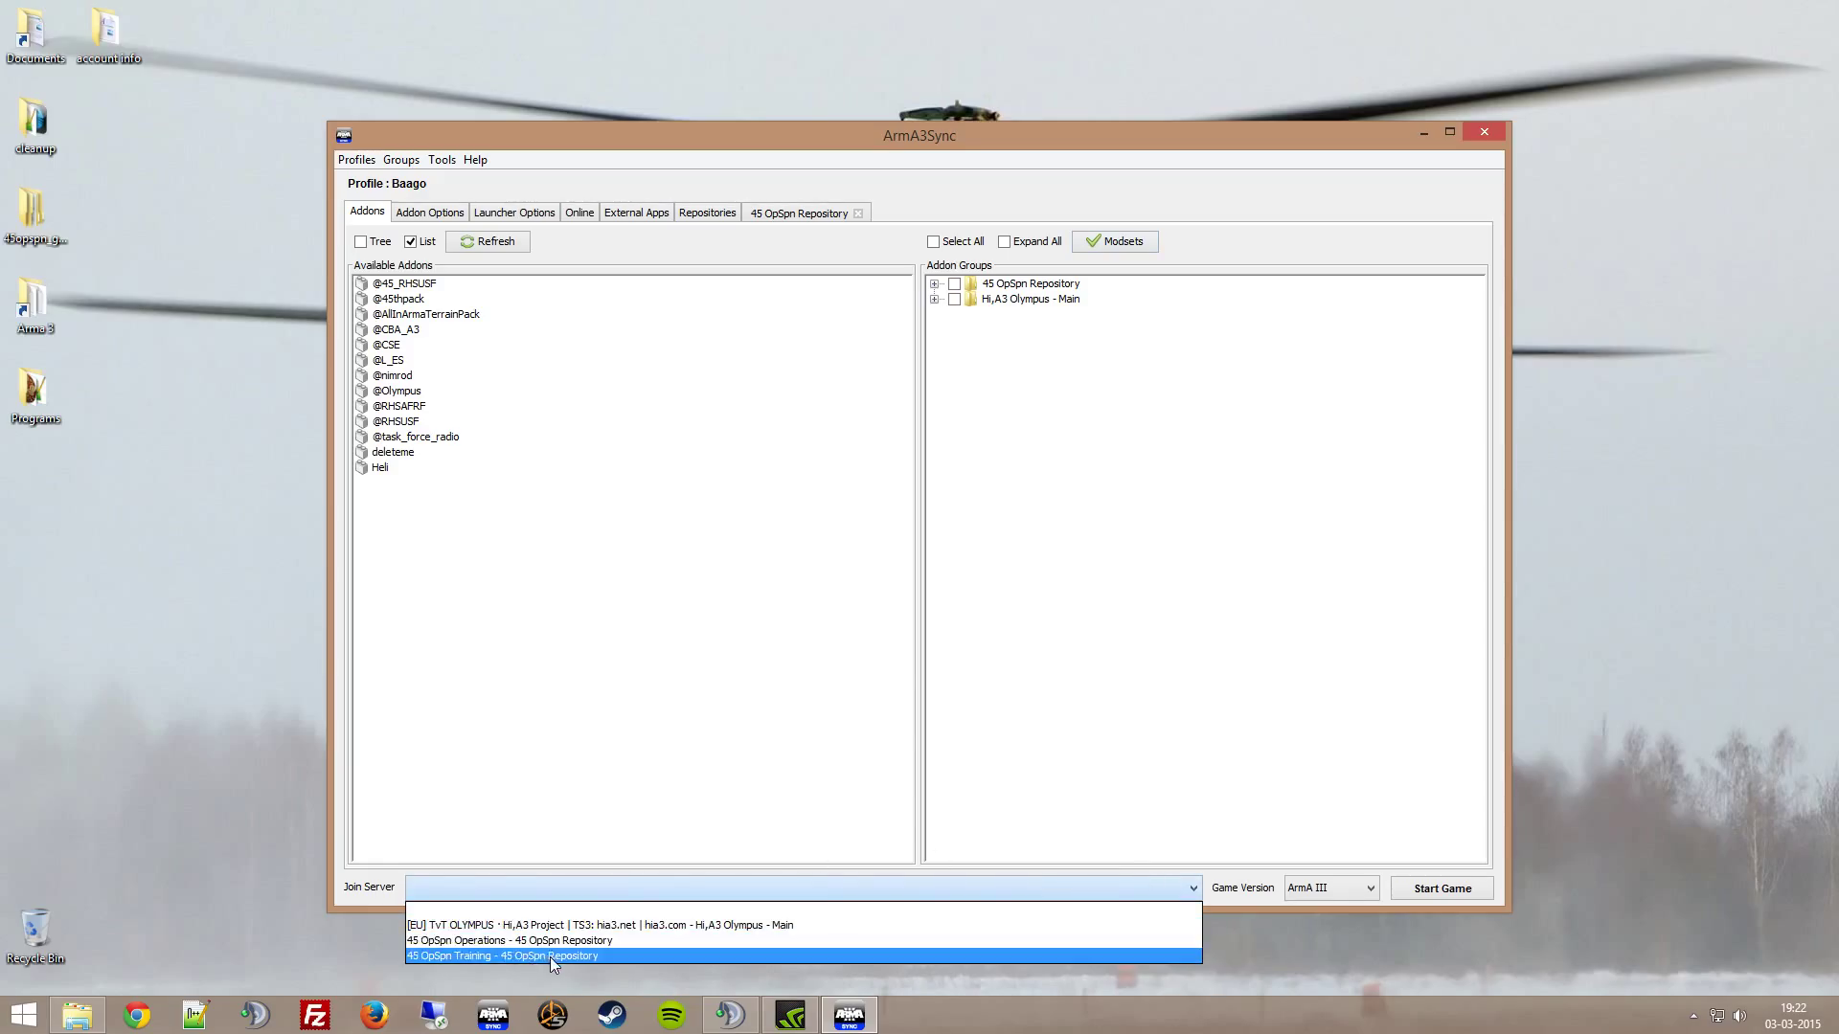
pyautogui.click(510, 940)
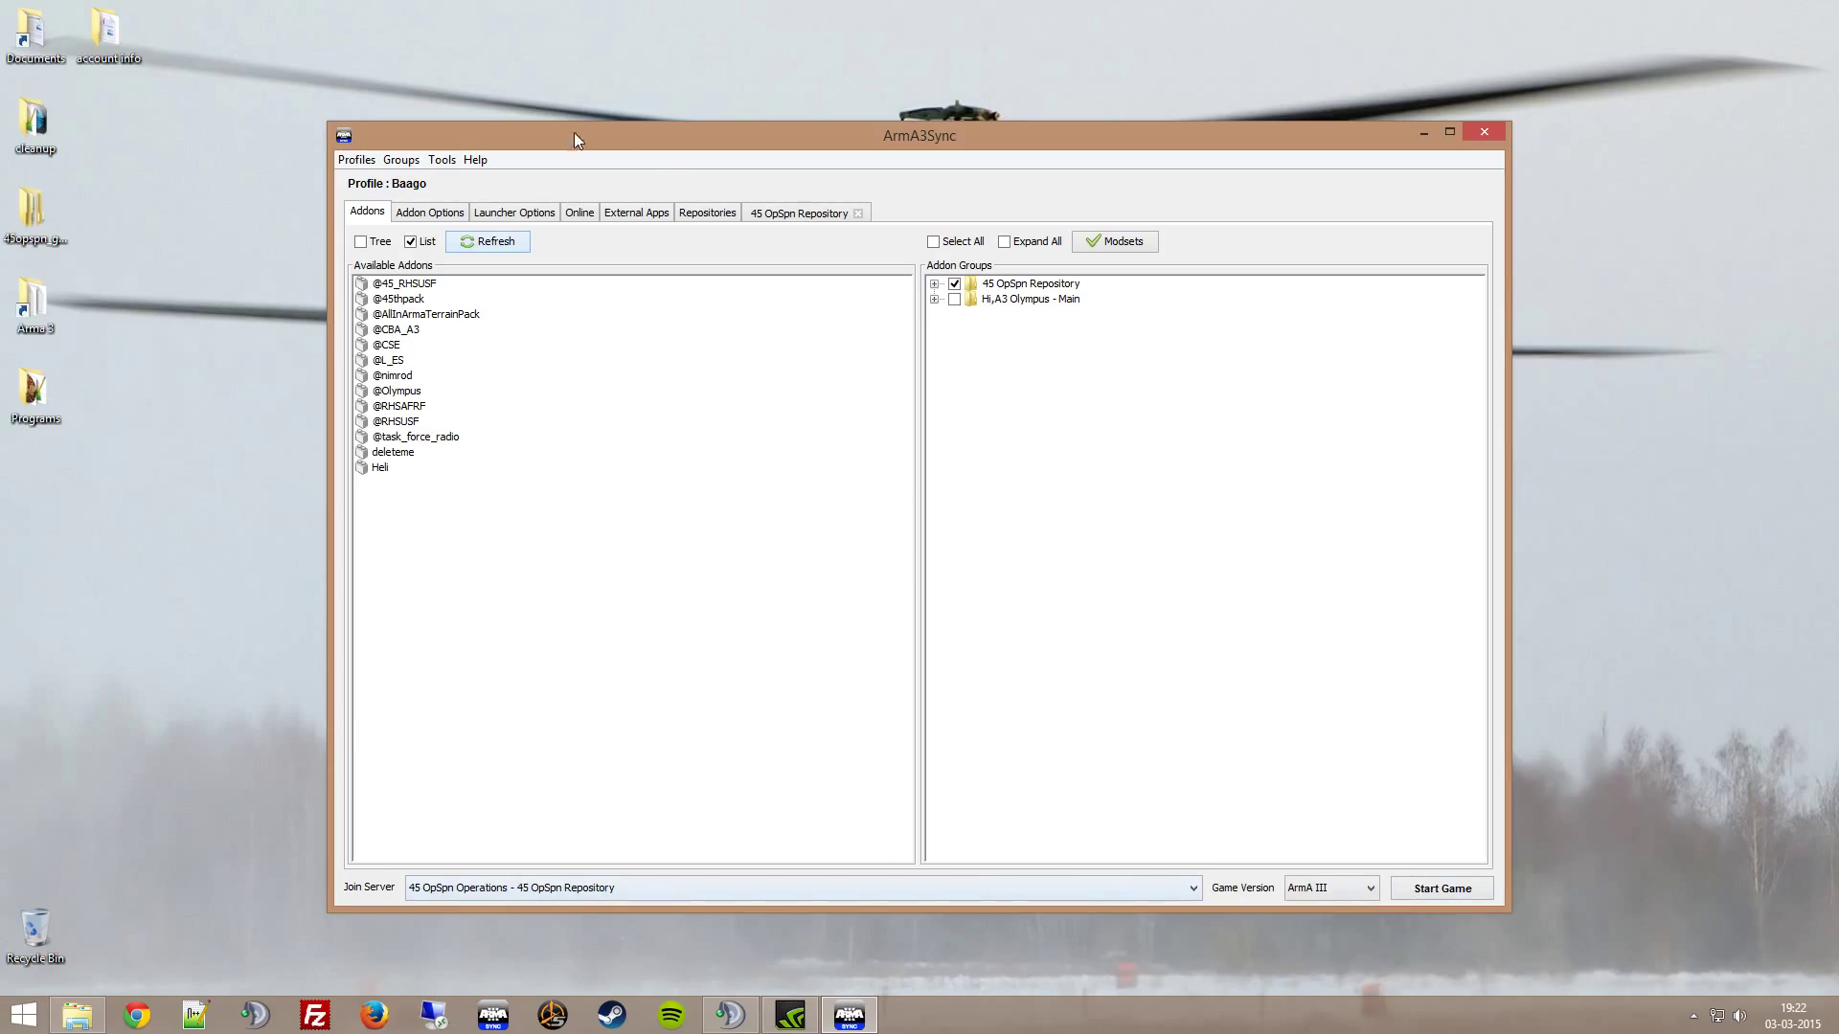
# Review the repositories list and the favourite servers' modsets
pyautogui.click(707, 212)
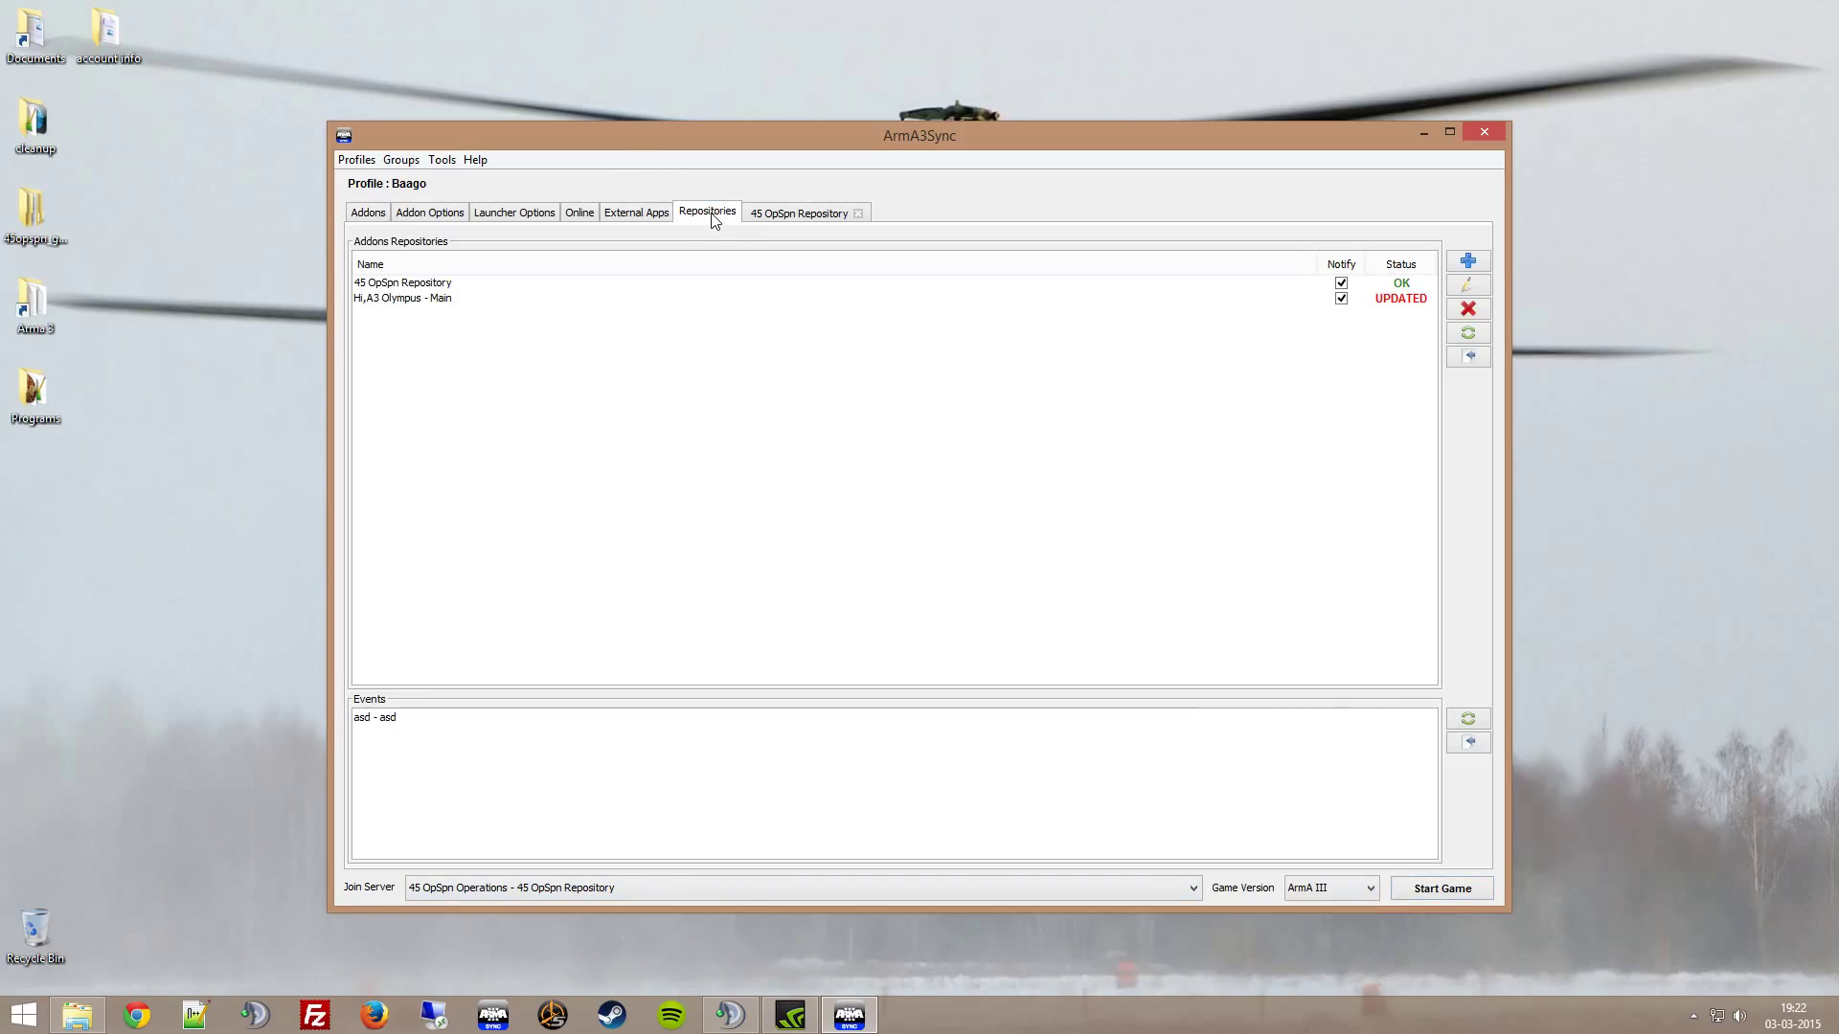
pyautogui.click(579, 213)
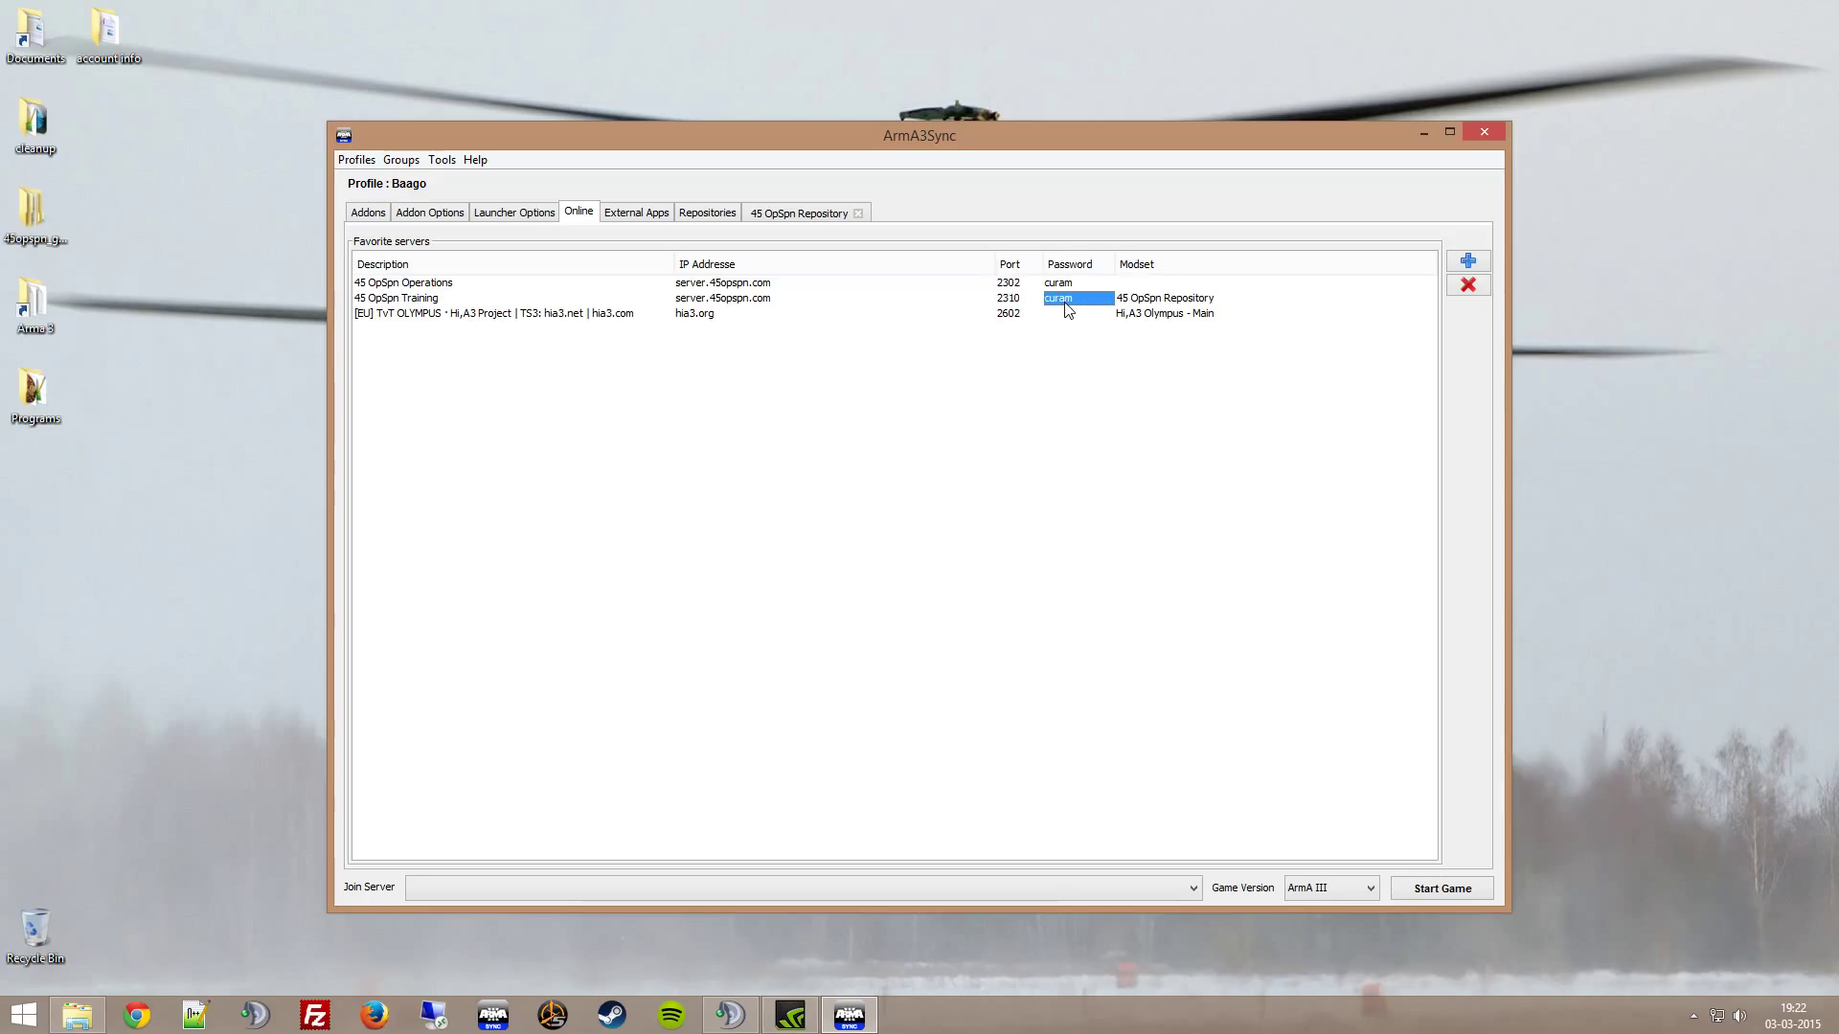
pyautogui.moveTo(785, 303)
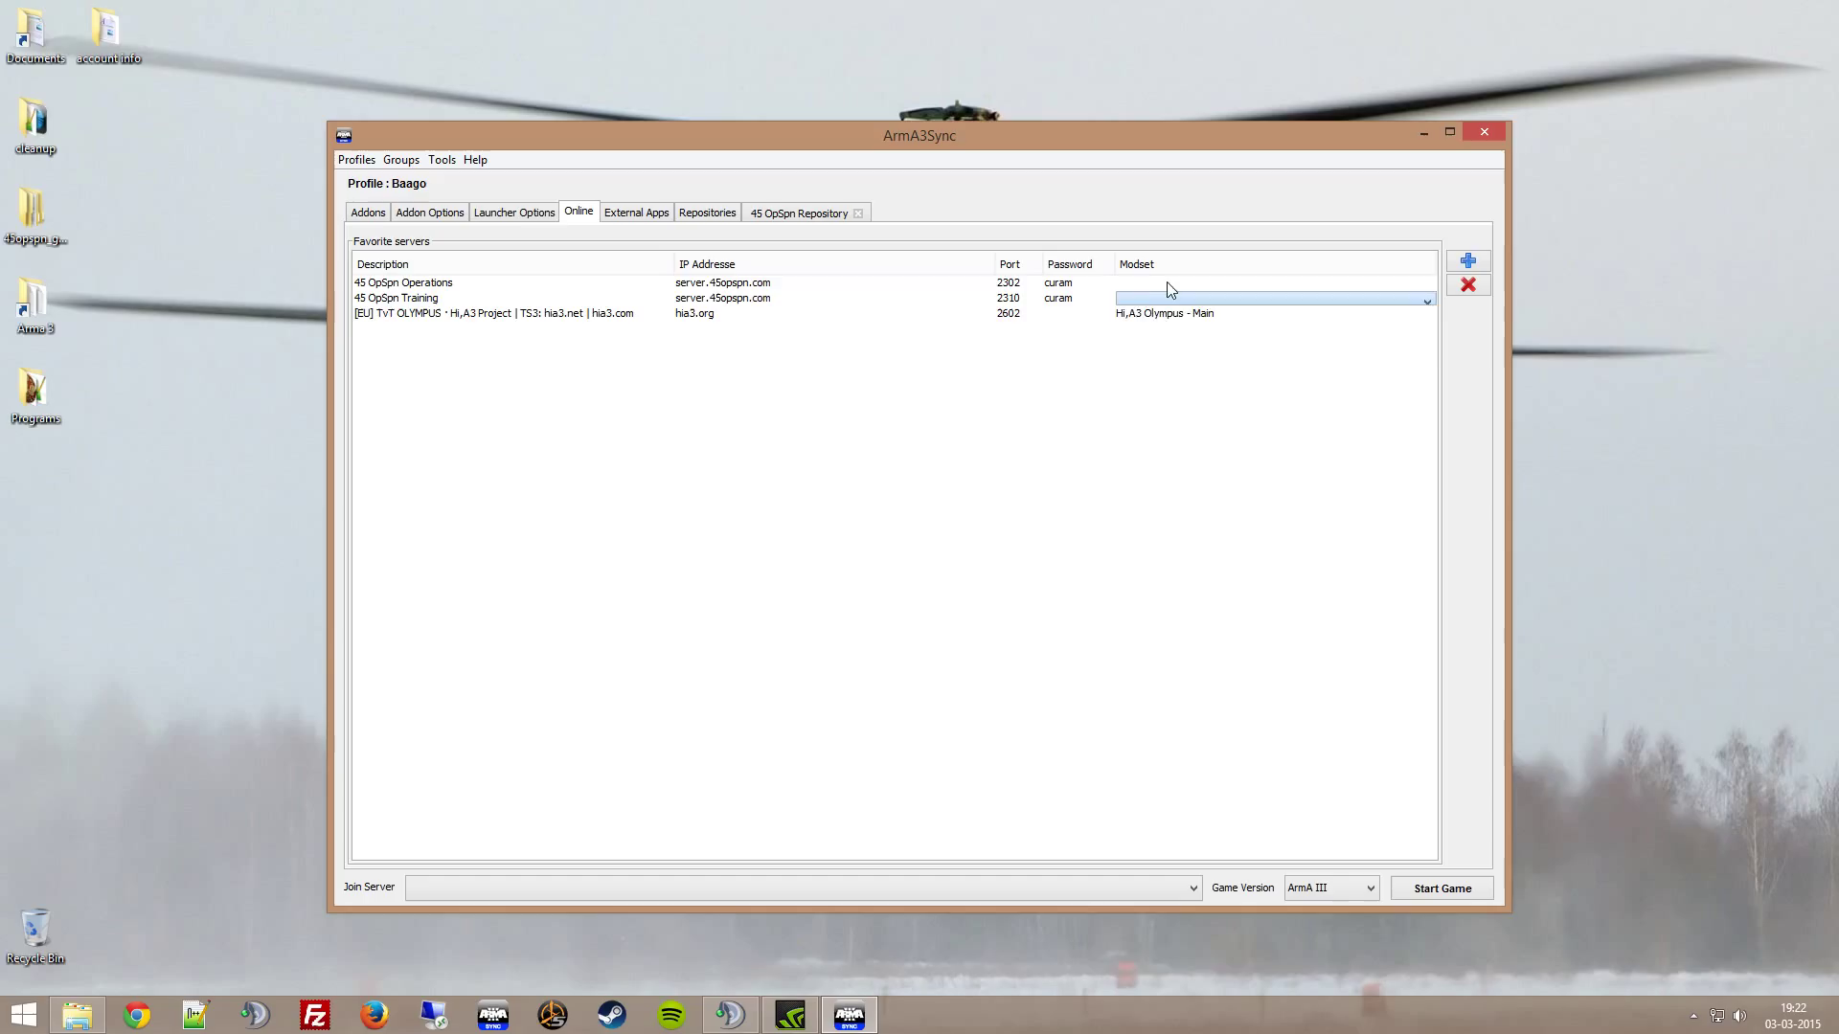
# Return to the Addons overview to pick a server to join
pyautogui.click(1426, 299)
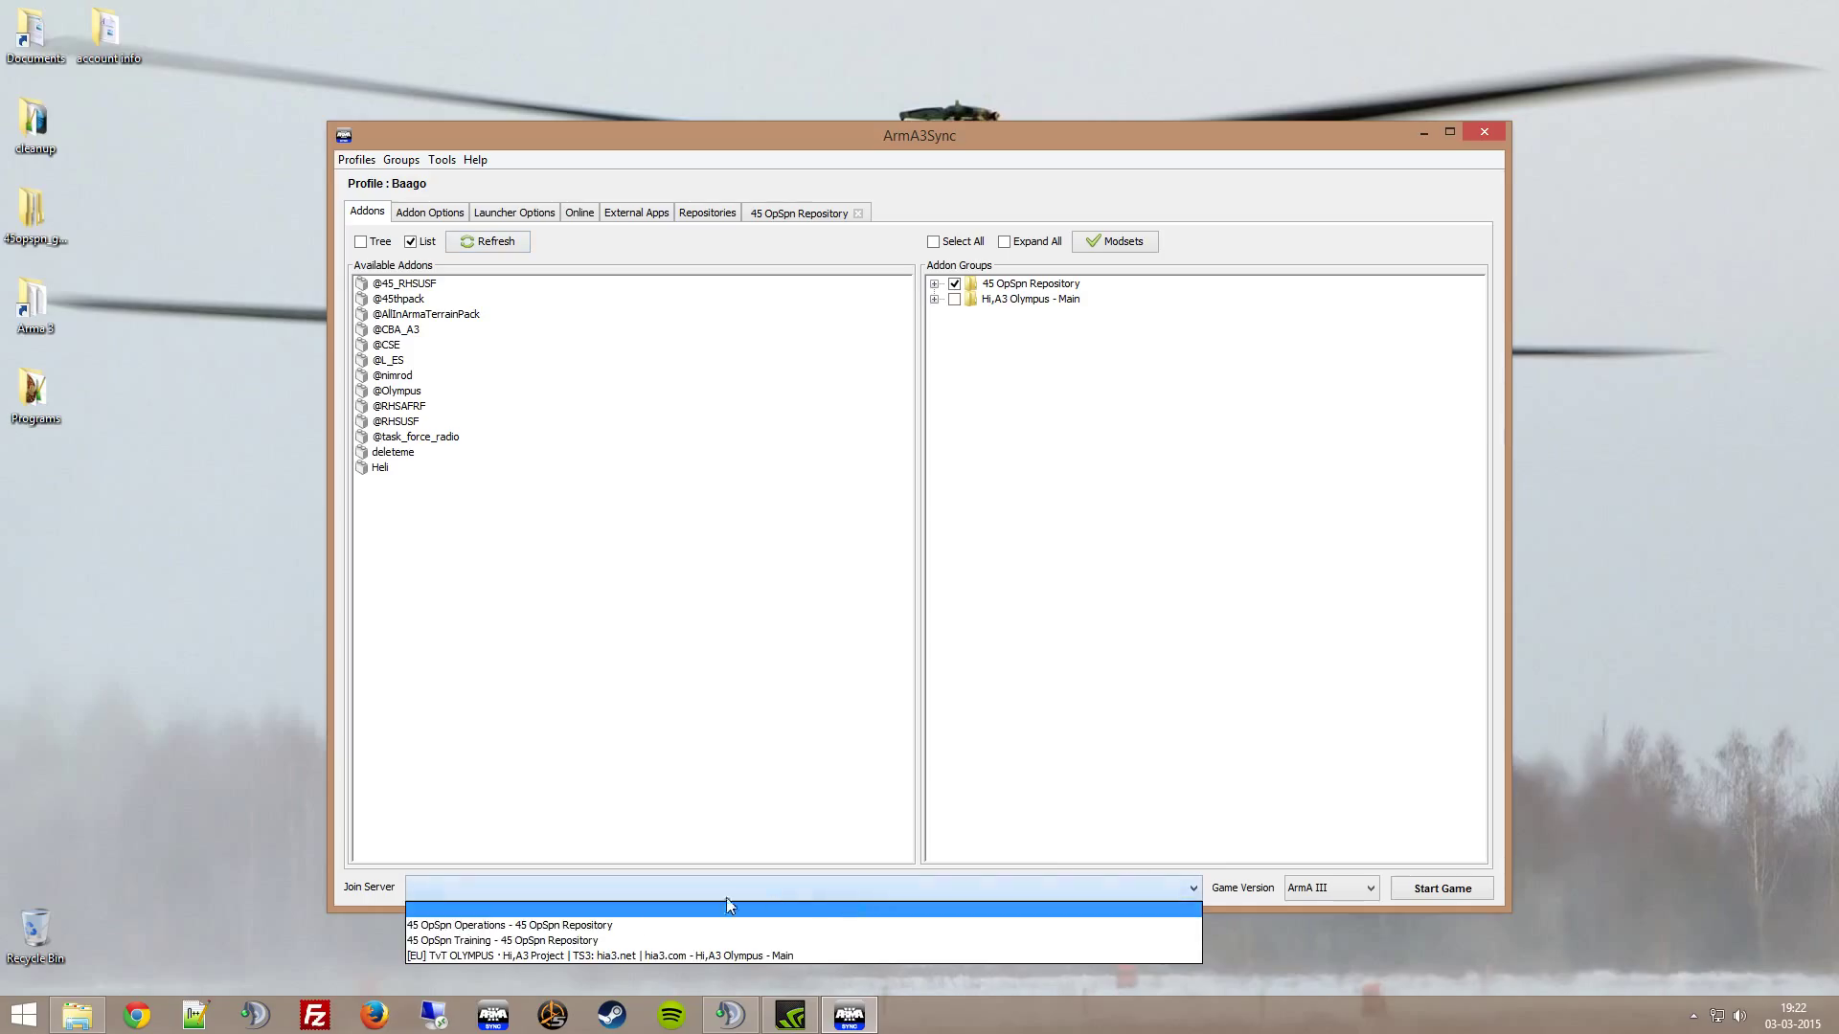
# Choose 45 OpSpn Operations as join server and expand the 45 OpSpn Repository group
pyautogui.click(510, 925)
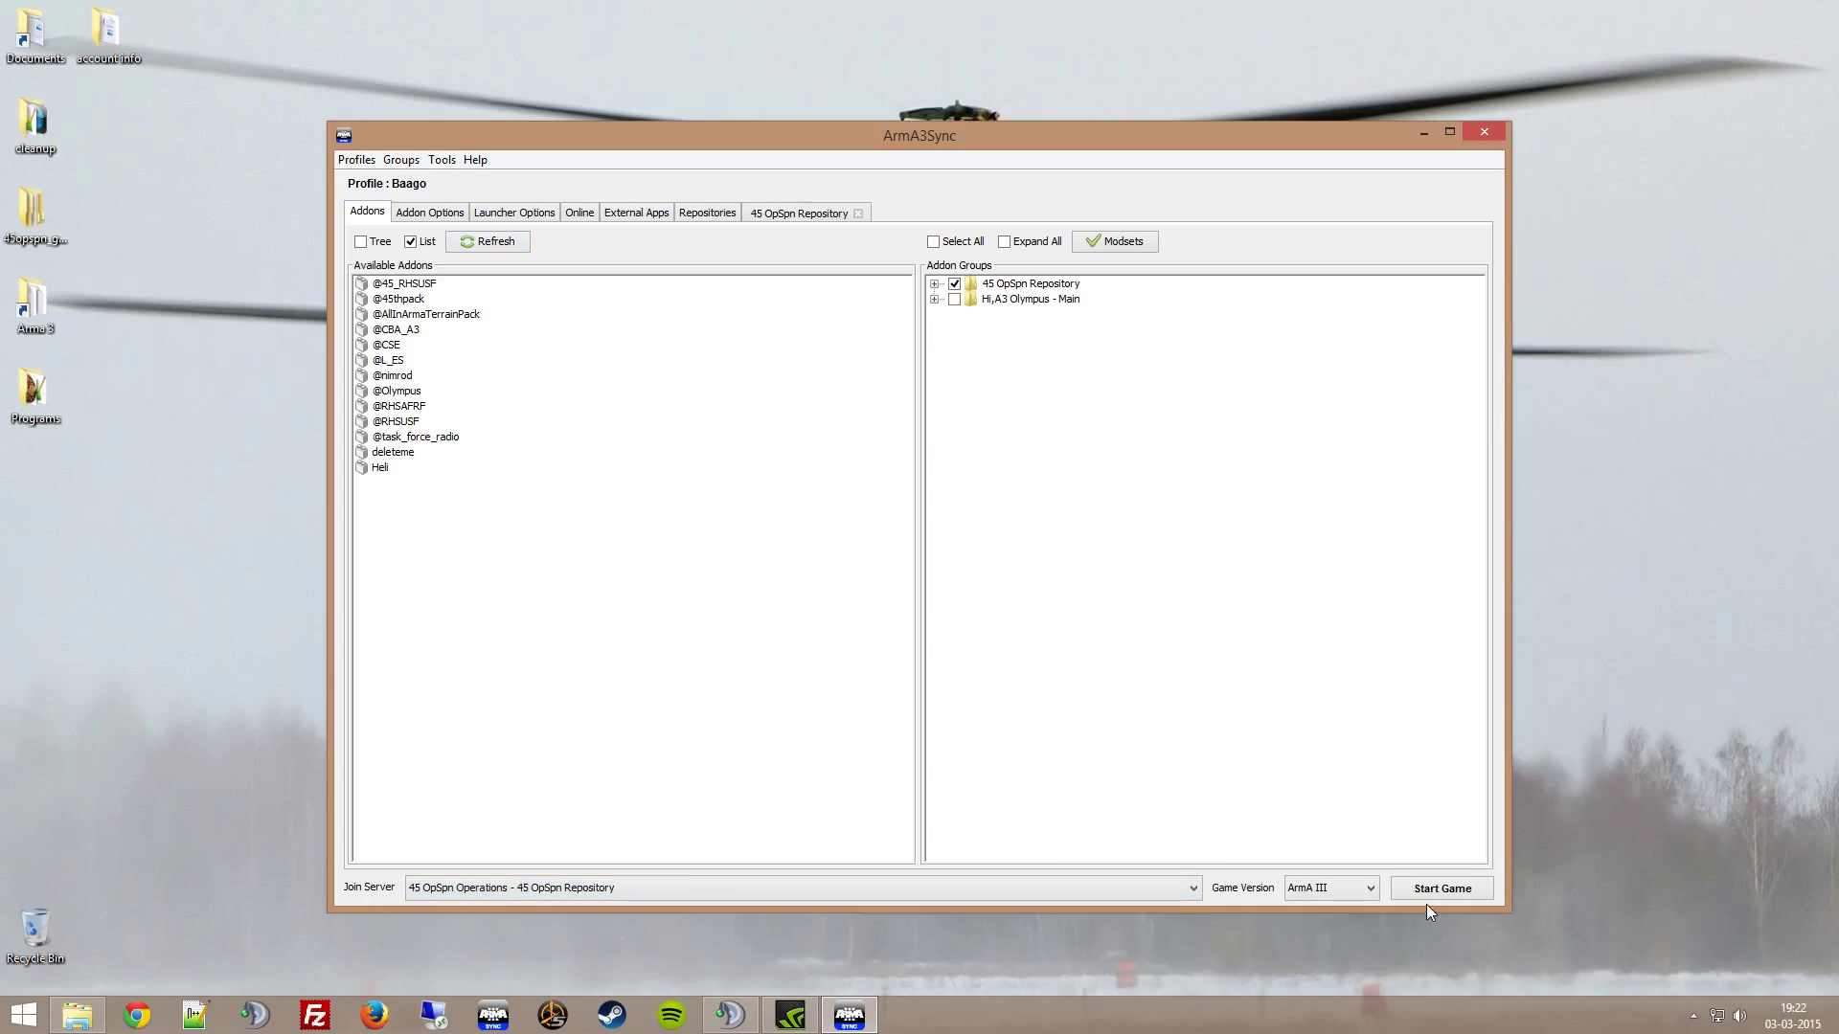
pyautogui.click(935, 284)
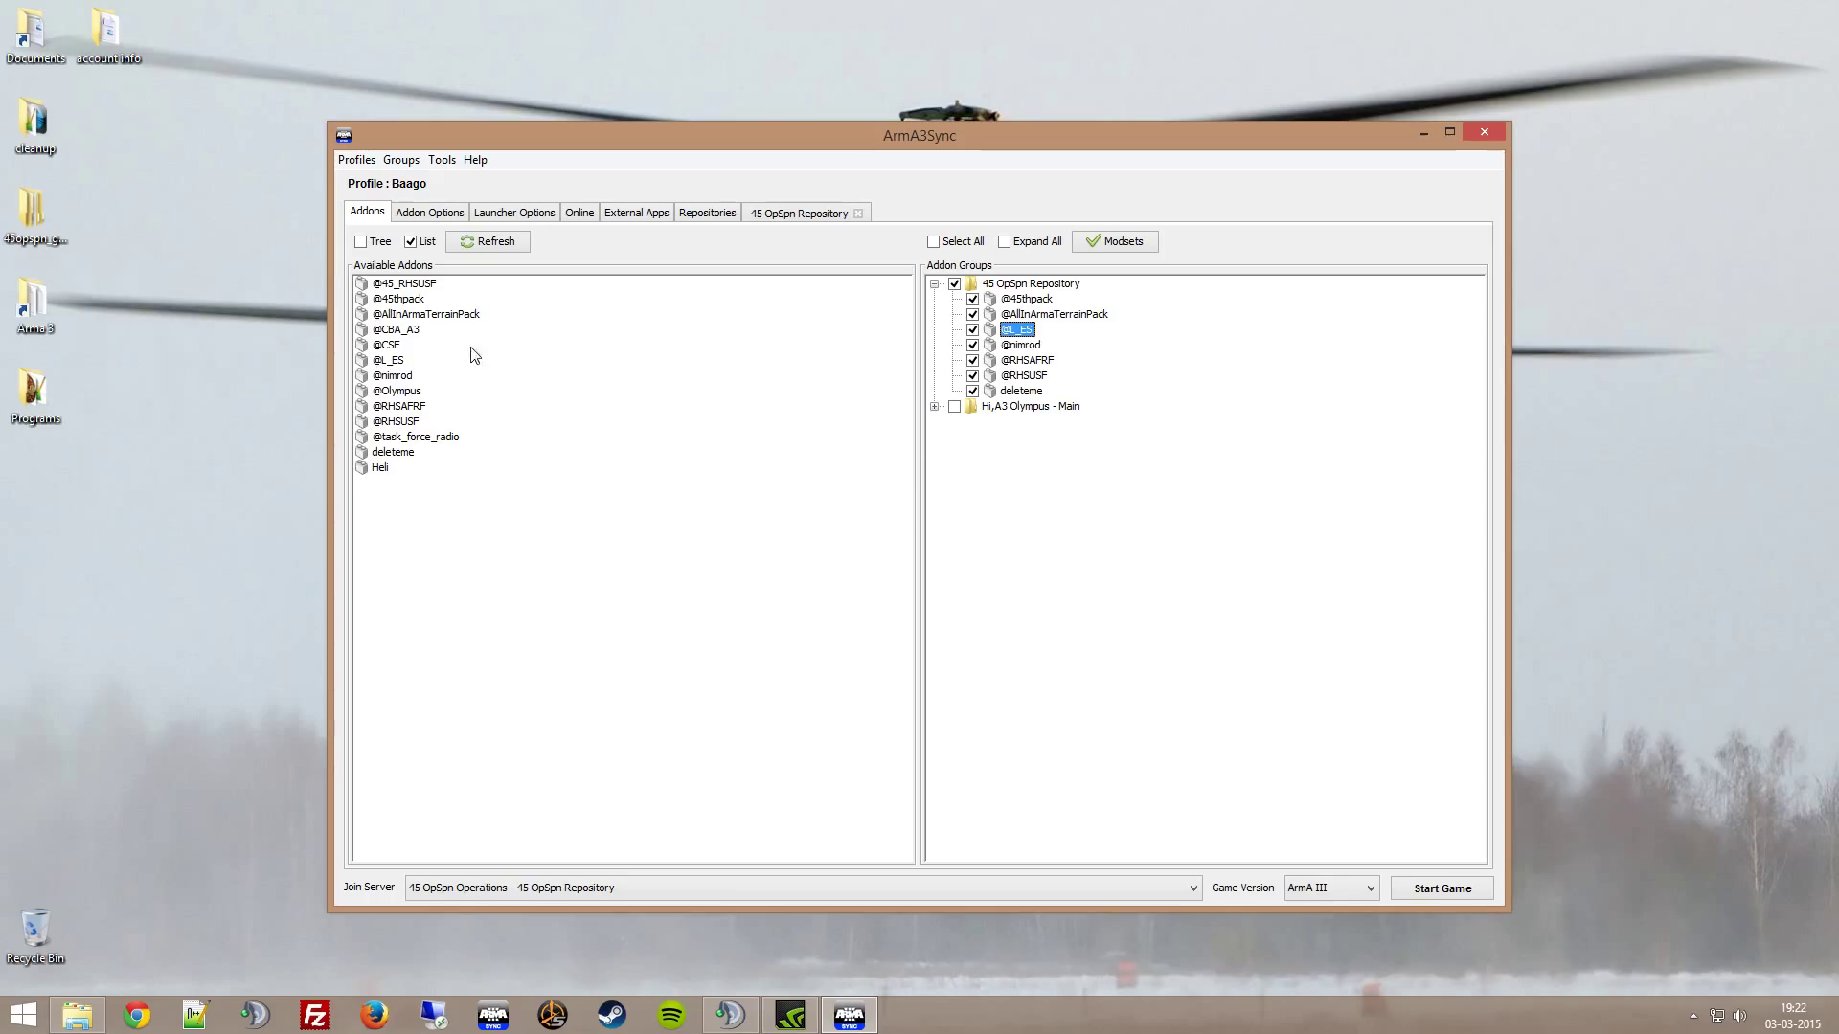
pyautogui.moveTo(1053, 324)
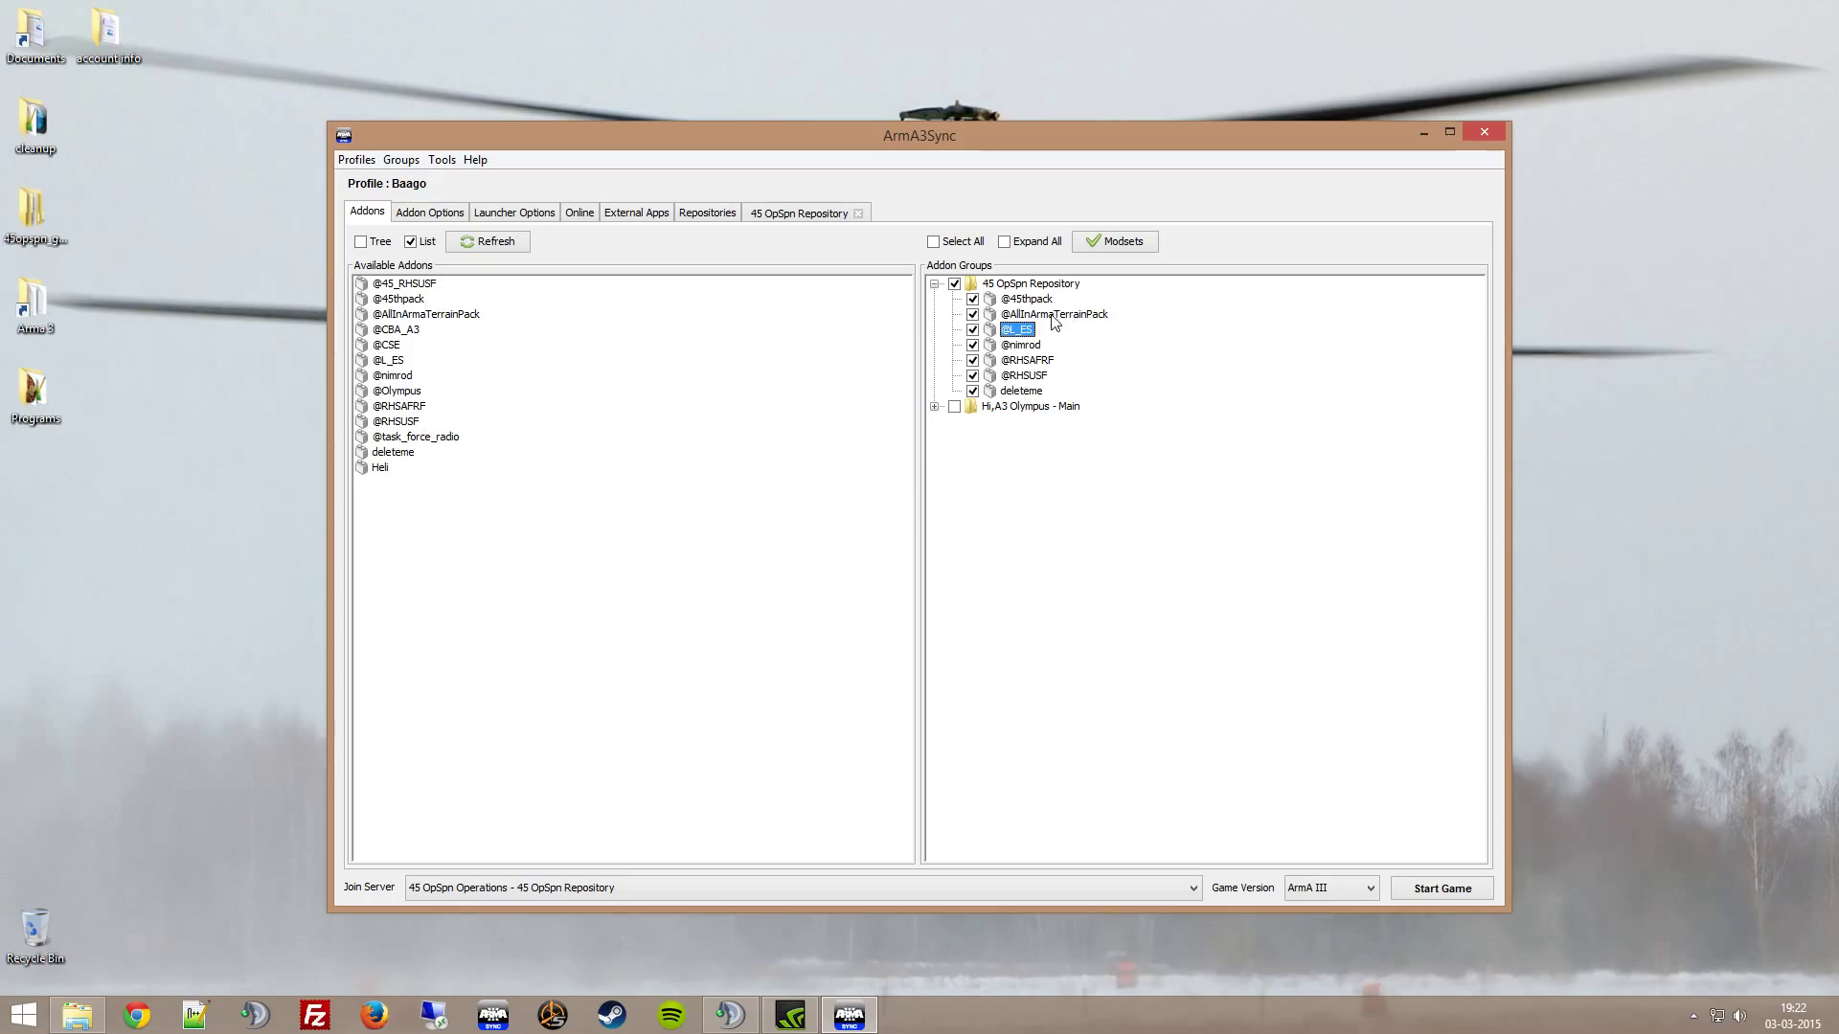
# Re-import the 45 OpSpn Repository addon group via Modsets and check it with all its addons
pyautogui.click(1113, 241)
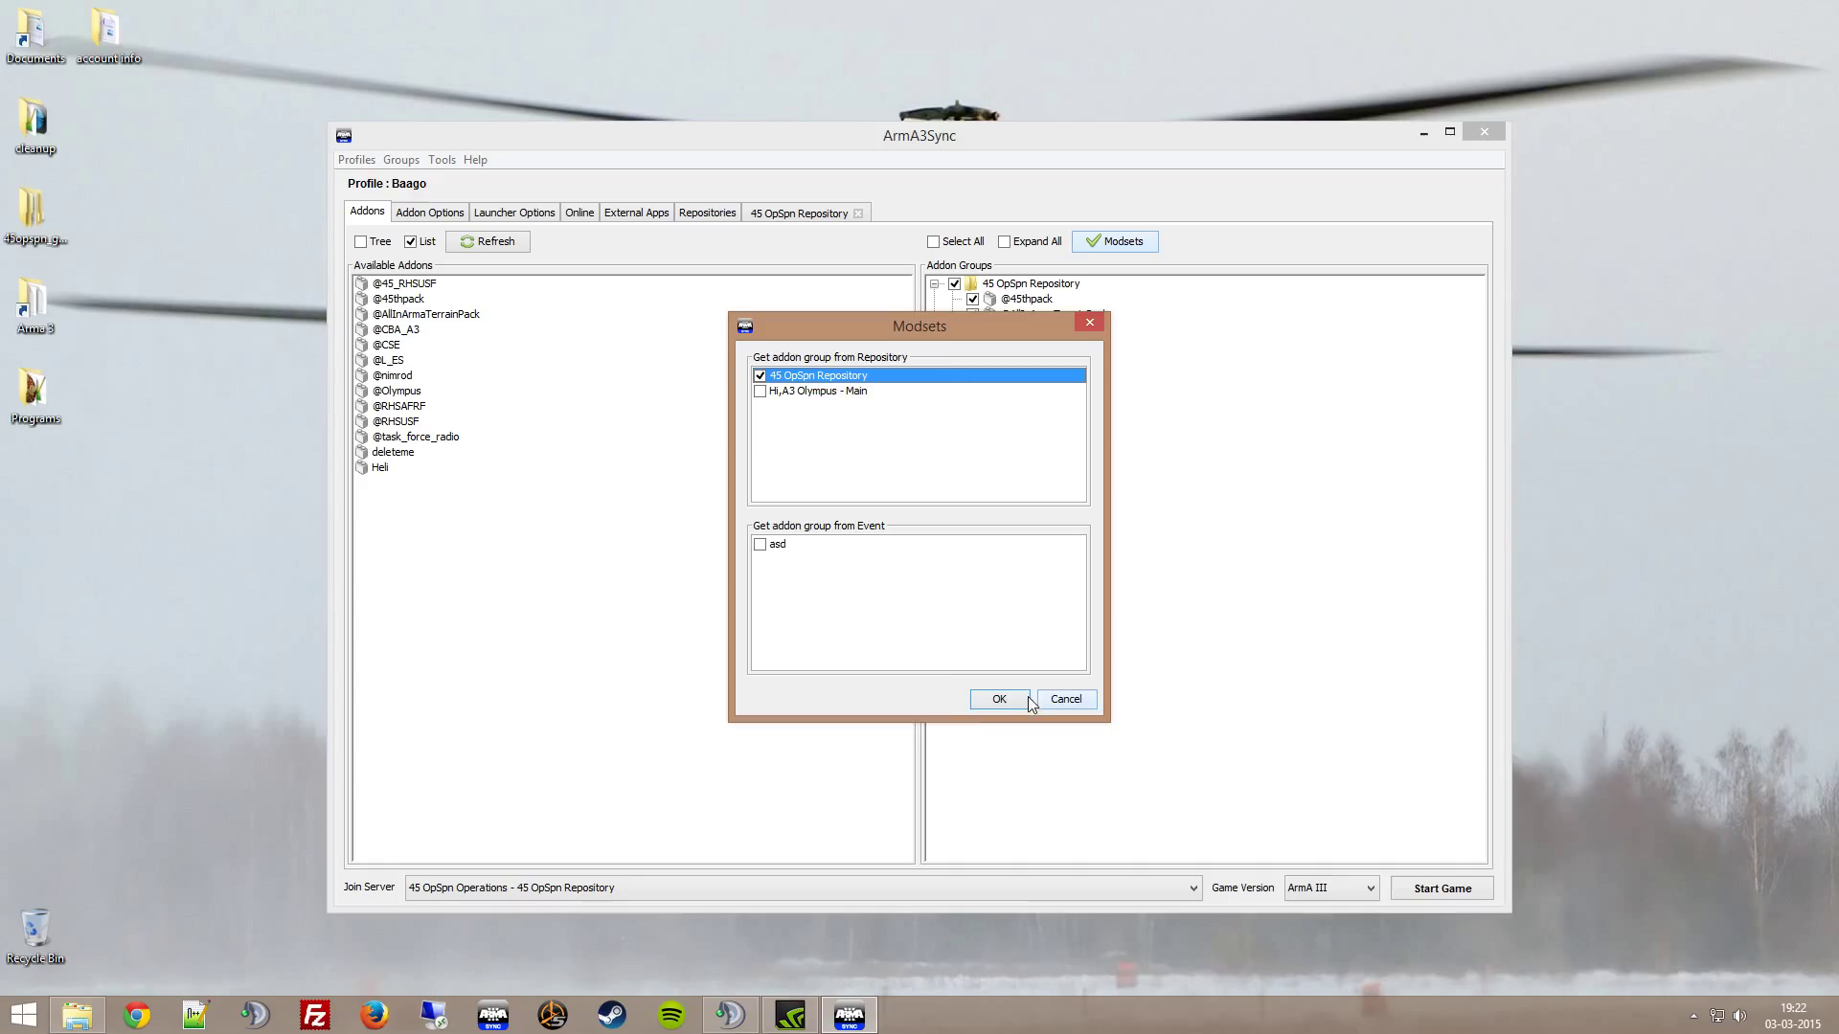
pyautogui.click(761, 376)
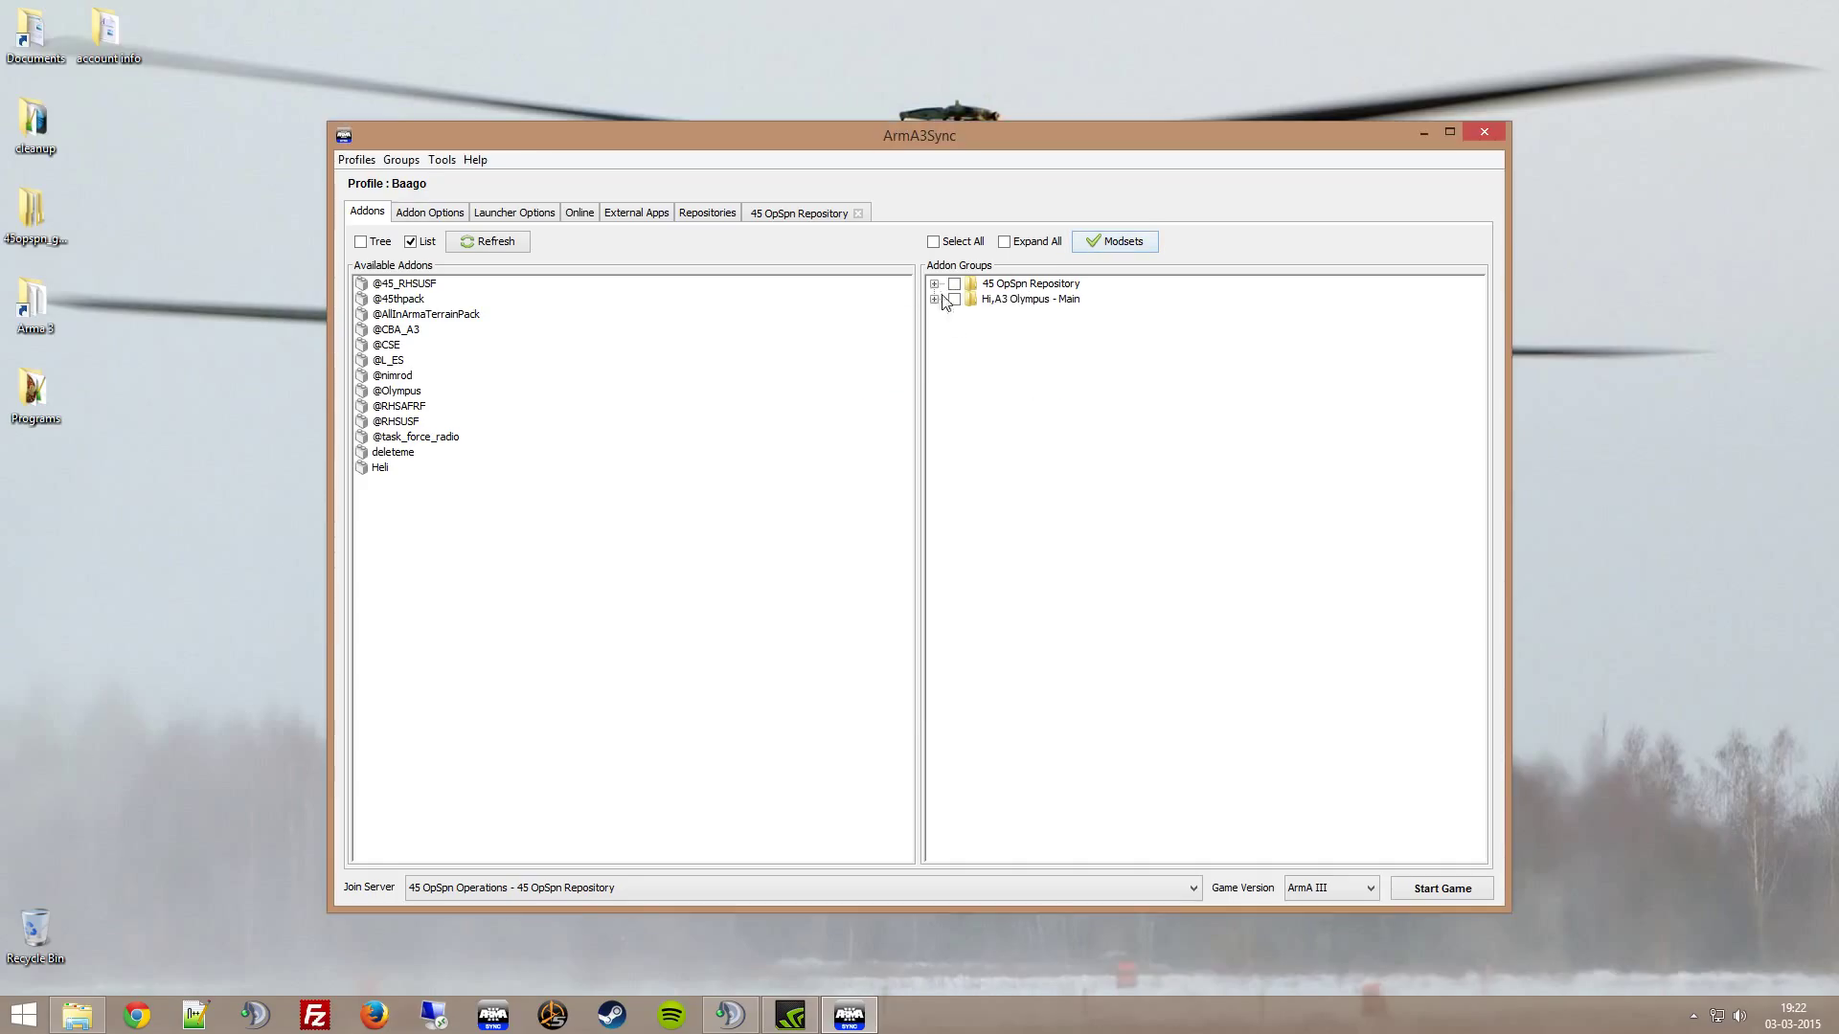
pyautogui.click(935, 284)
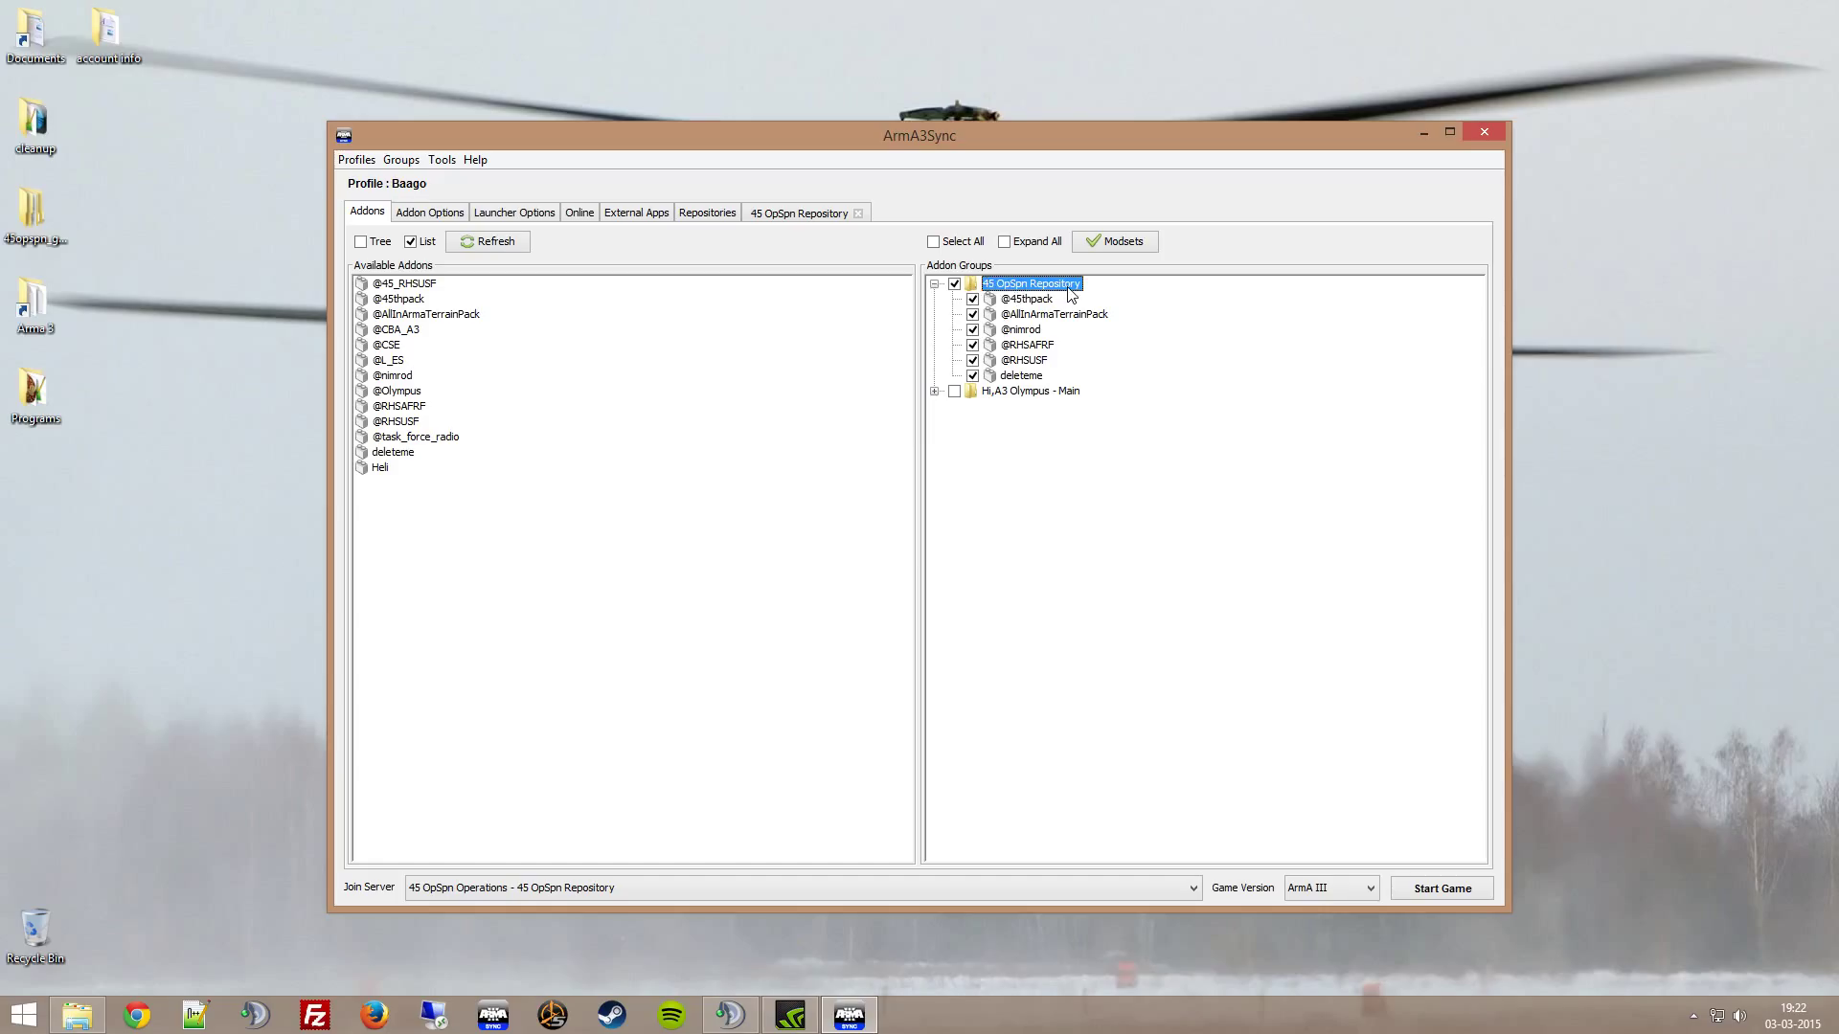